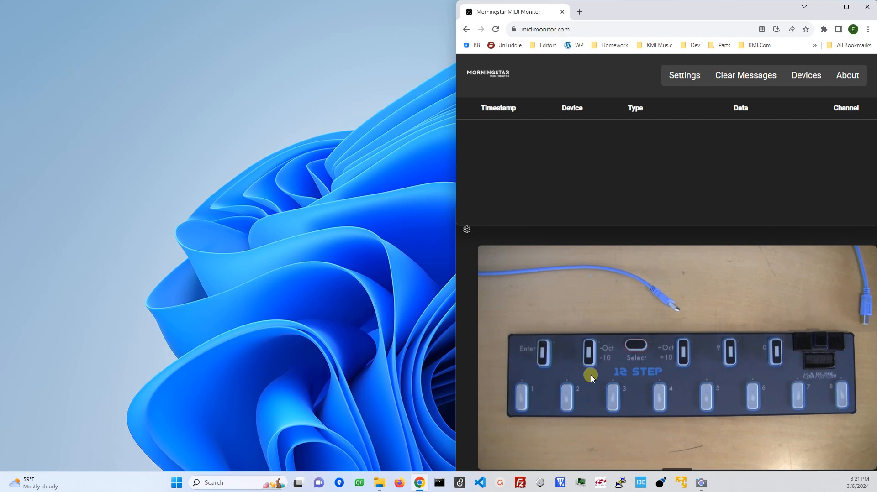
mouse_move(545, 174)
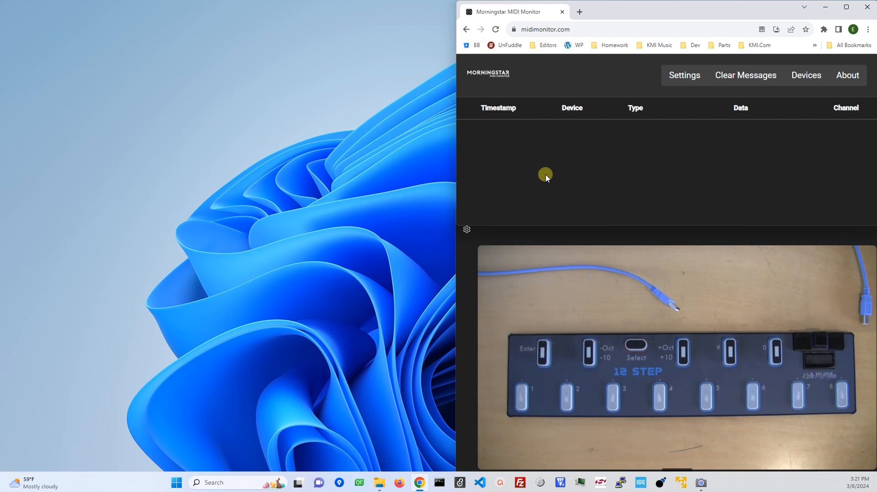
mouse_move(525, 158)
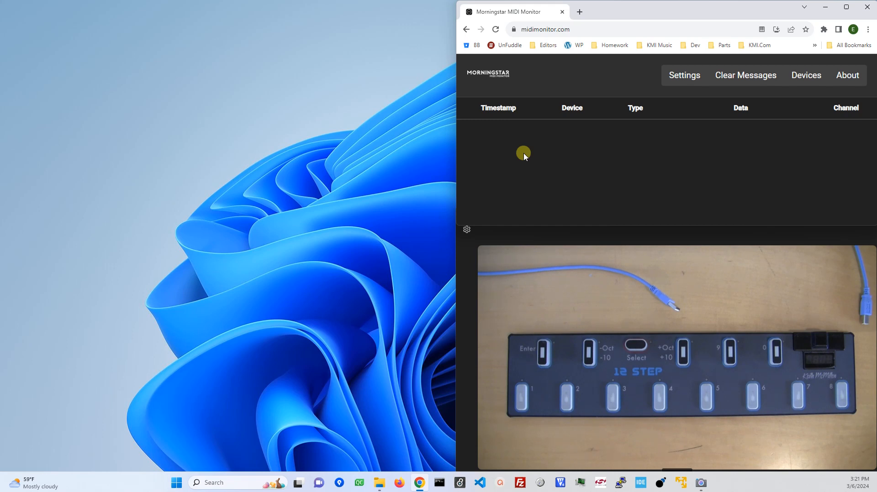
mouse_move(530, 151)
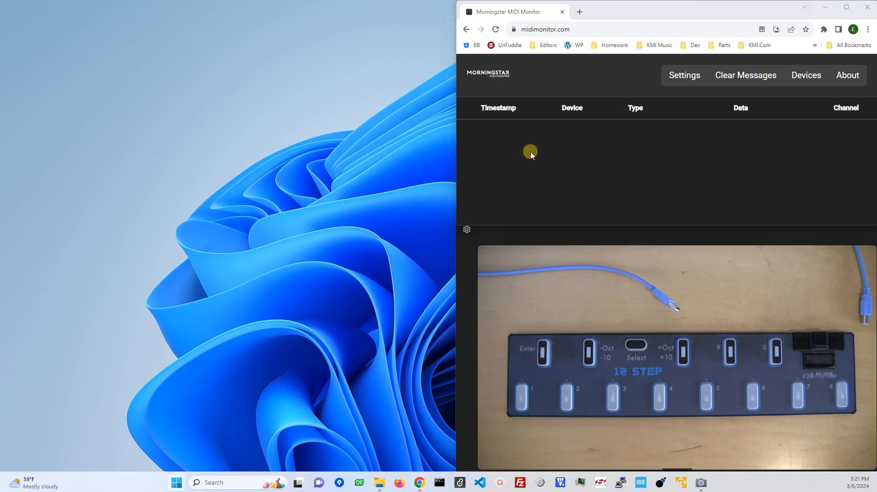
Search the Start menu for "dev" to open Device Manager
left_click(176, 483)
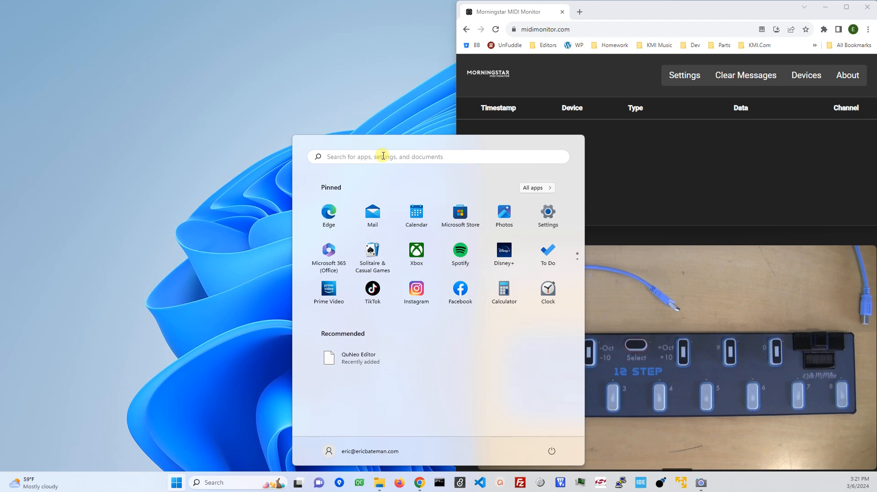
type("dev")
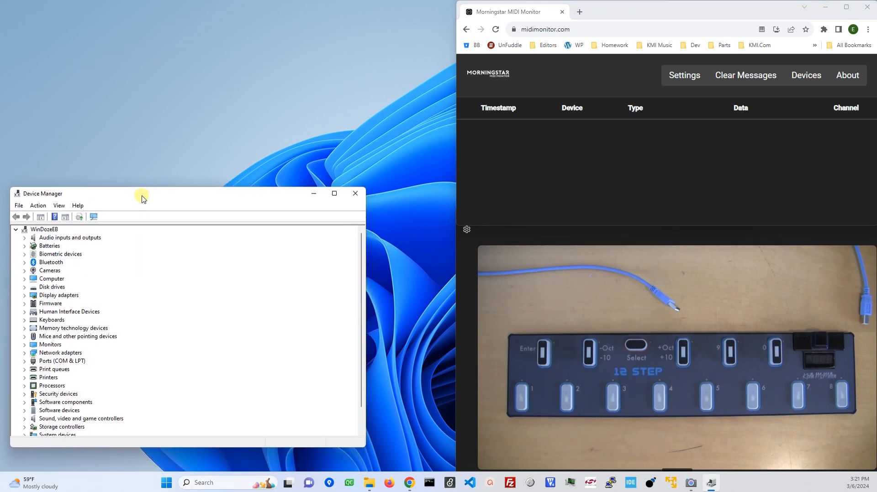
mouse_move(124, 189)
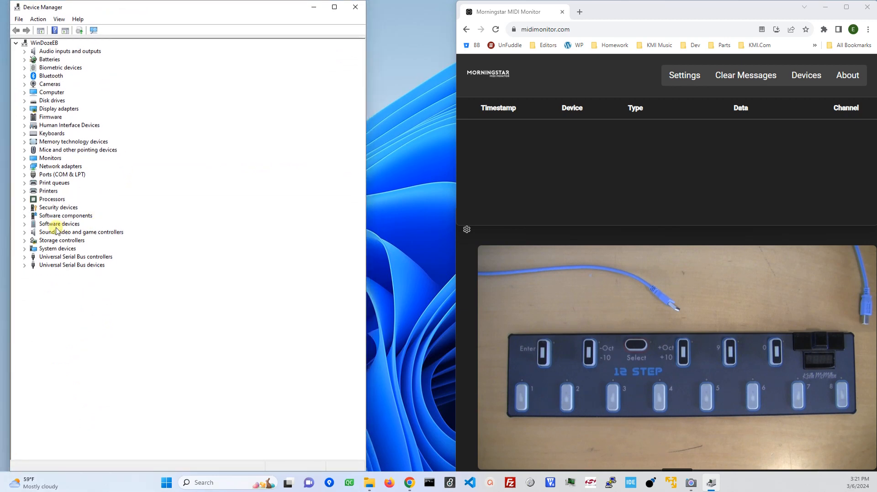
Expand Sound, video and game controllers to reveal the 12Step device
left_click(25, 232)
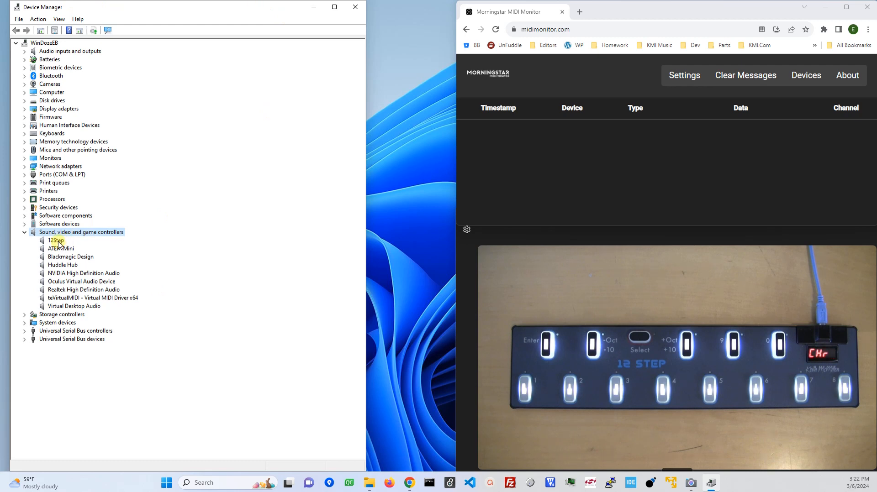
Select 12Step in Device Manager, then check MIDI Monitor's devices: only loopMIDI Port and SoftStep Share
left_click(52, 240)
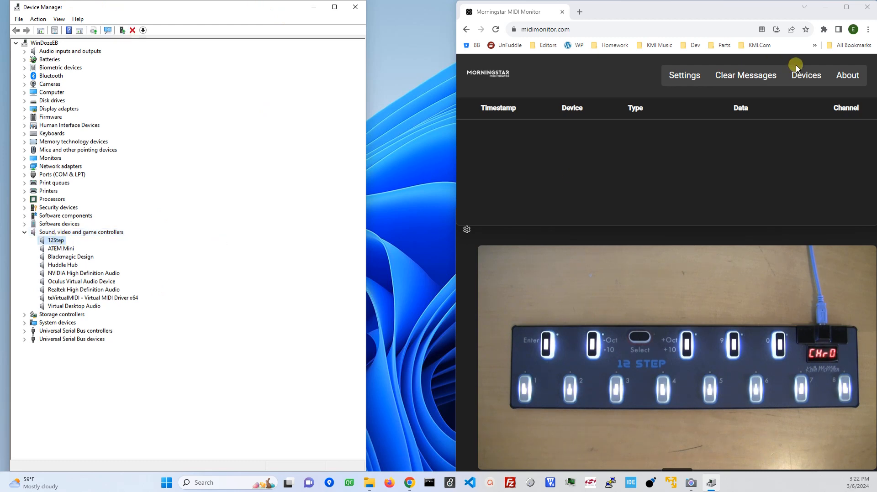
left_click(806, 75)
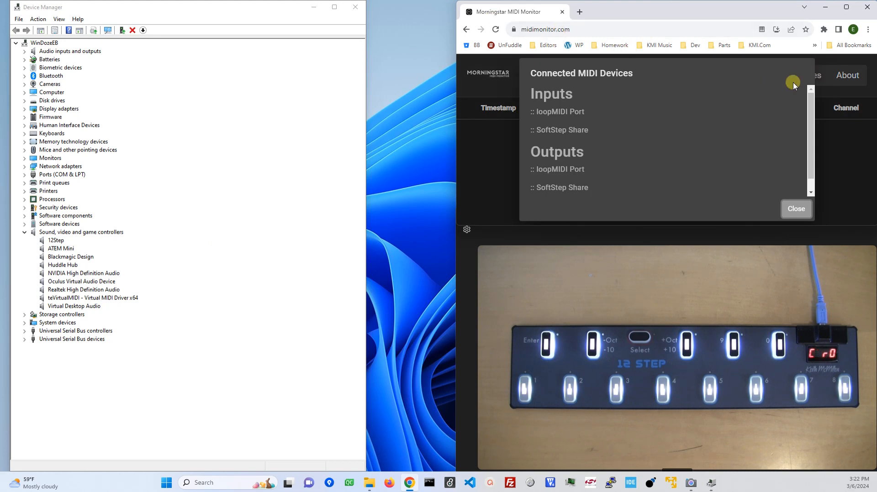
left_click(796, 208)
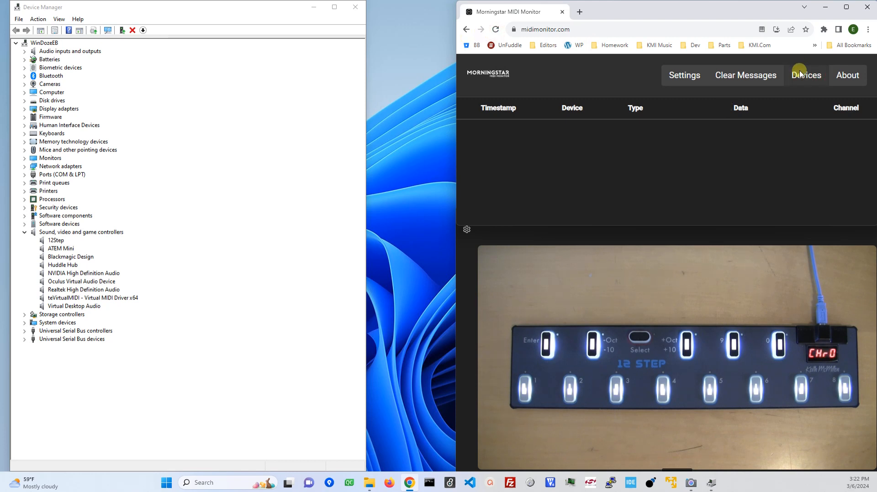
left_click(807, 75)
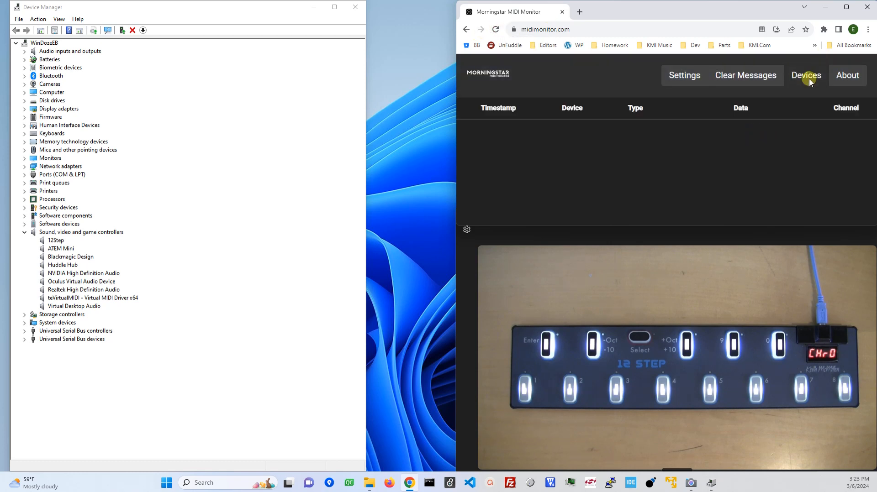
left_click(807, 75)
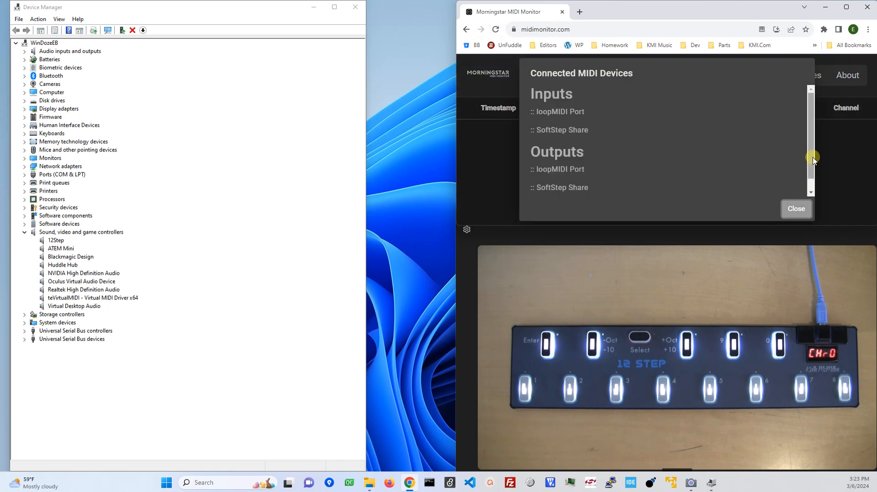
left_click(796, 209)
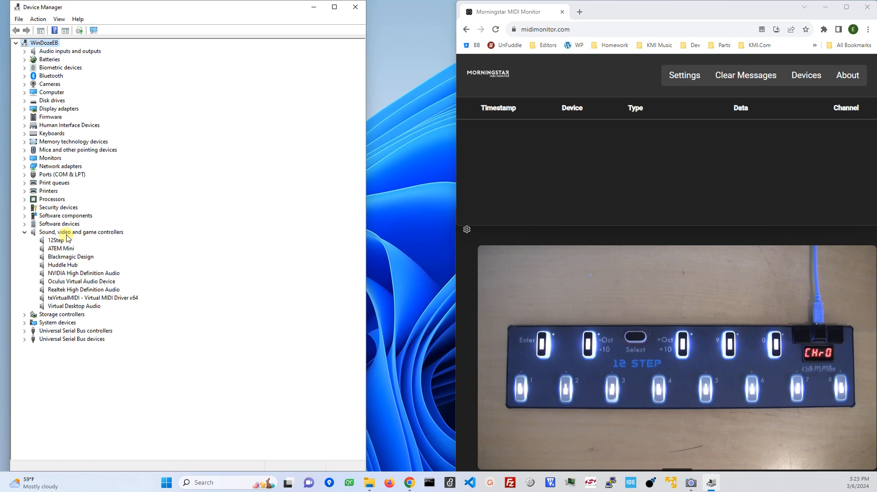
left_click(55, 240)
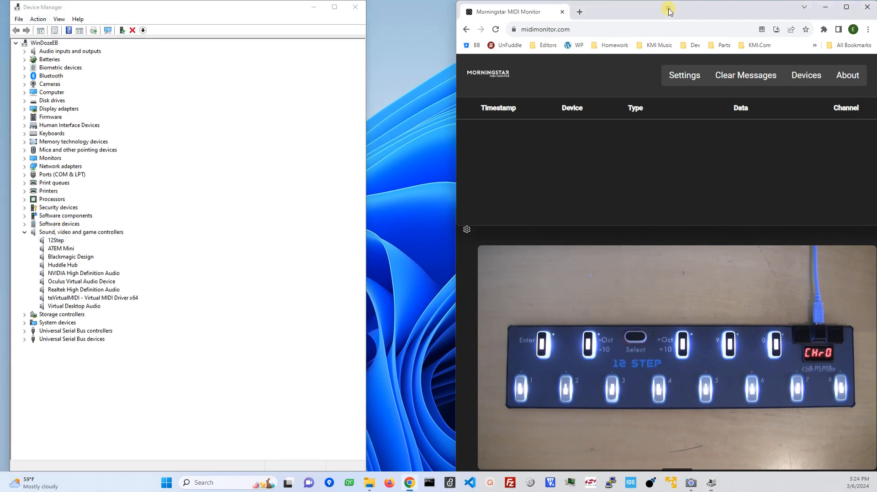
left_click(806, 75)
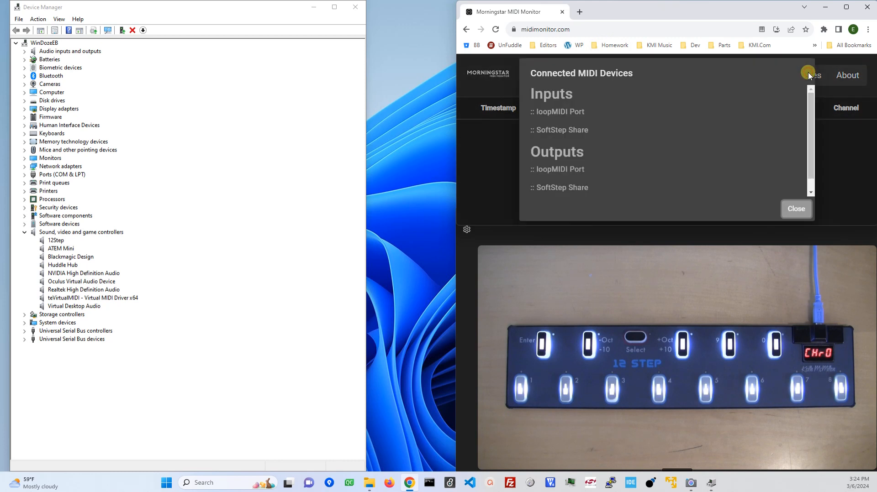
left_click(796, 208)
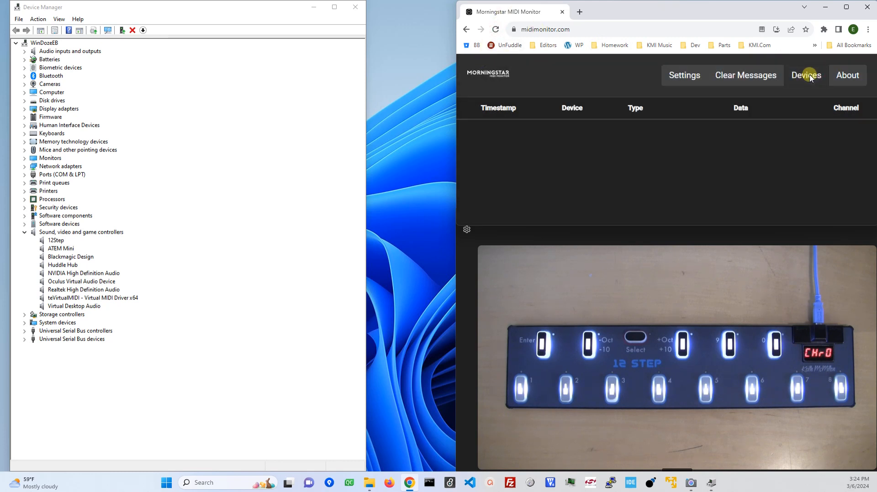
left_click(806, 75)
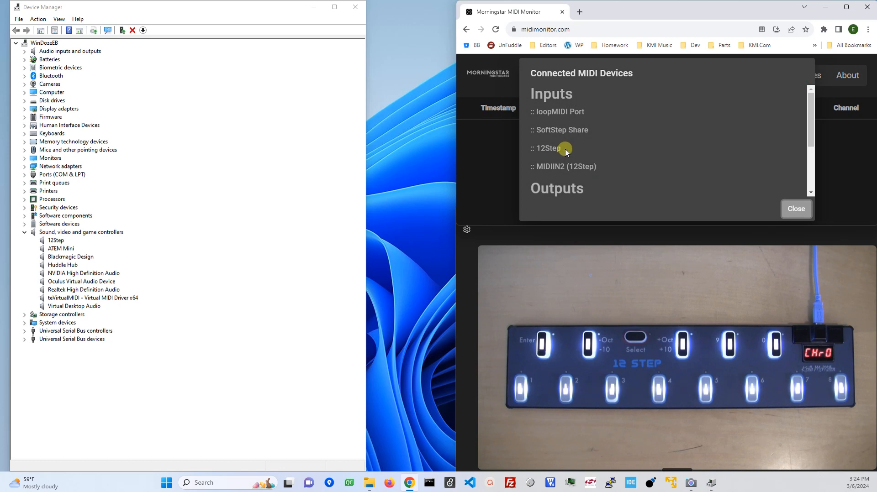
mouse_move(746, 142)
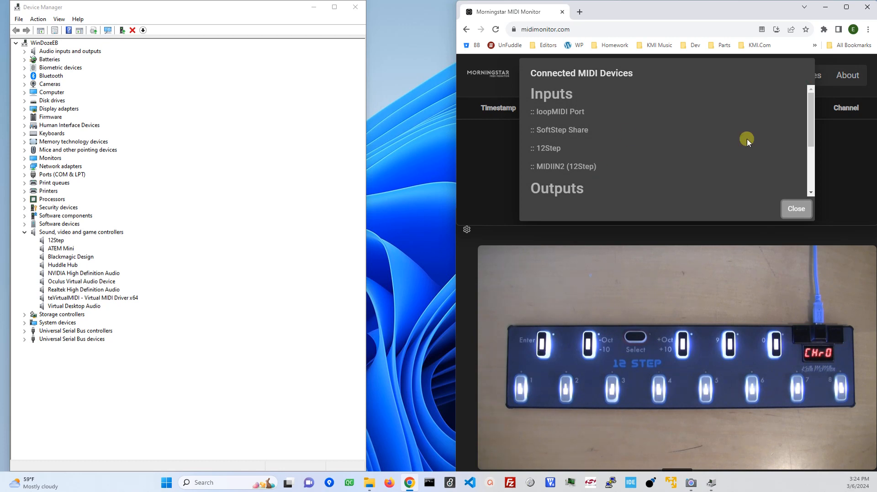
left_click(796, 208)
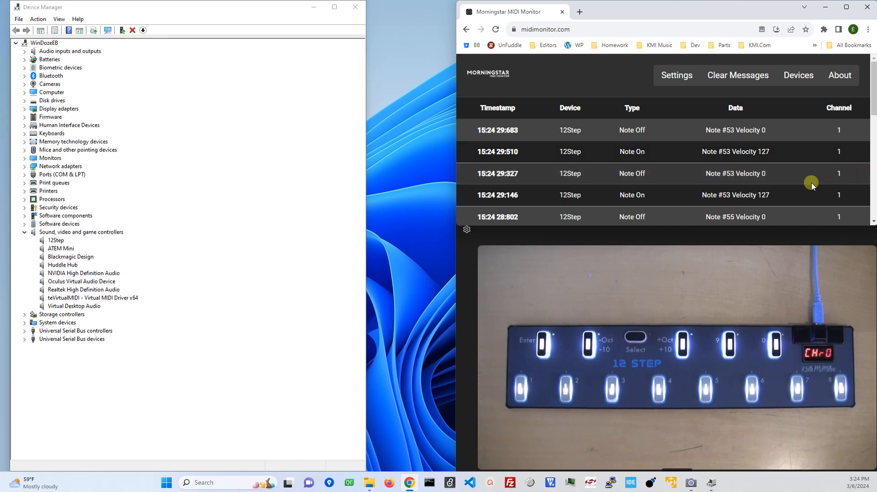
mouse_move(805, 189)
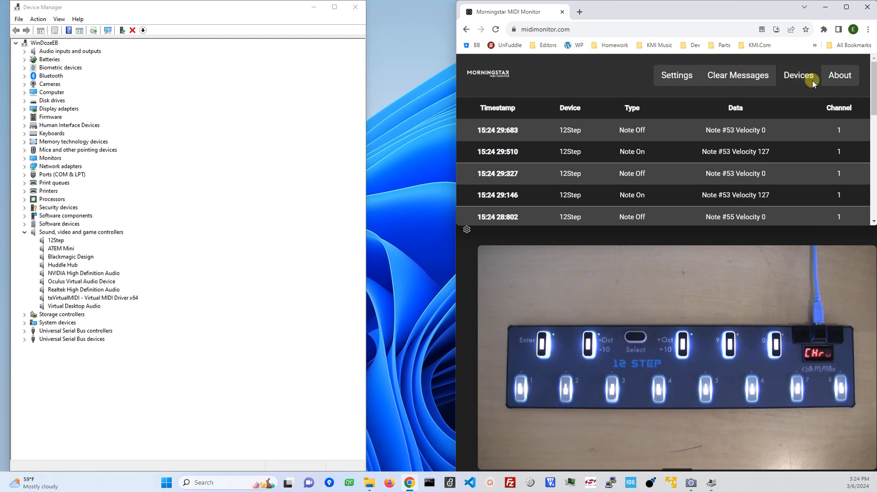
Clear the logged 12Step note messages and close the MIDI monitor browser
left_click(746, 75)
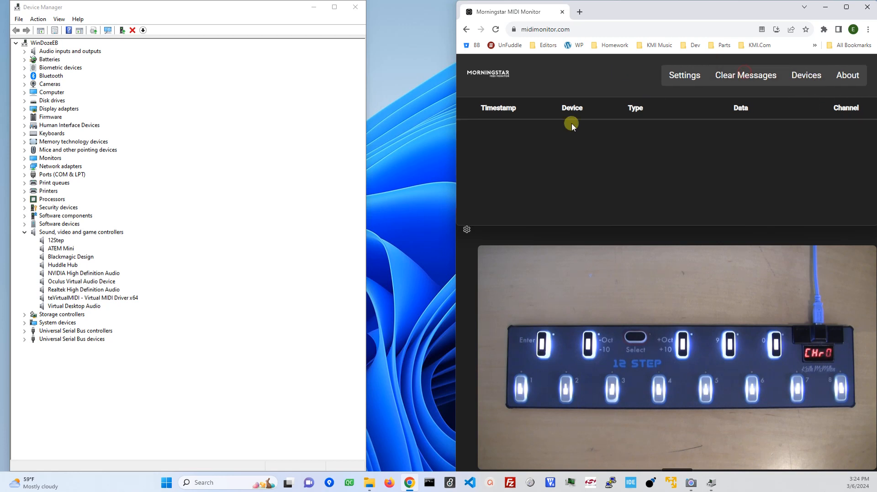
mouse_move(344, 86)
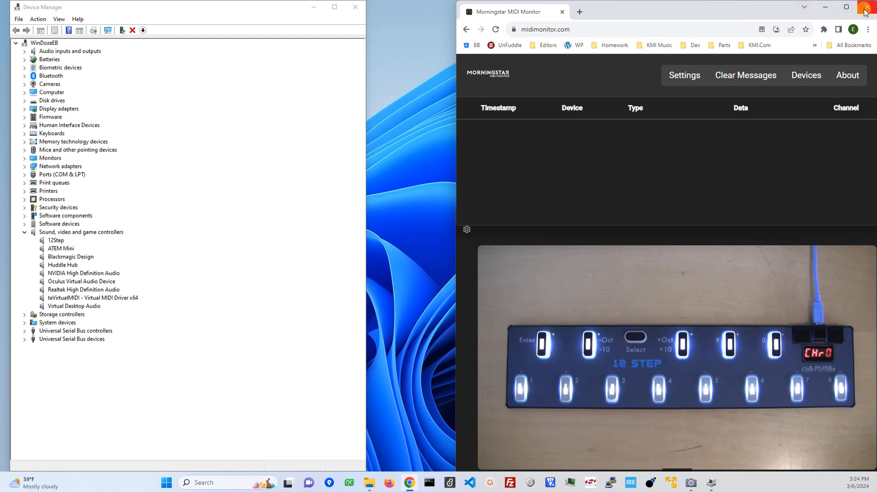
mouse_move(866, 8)
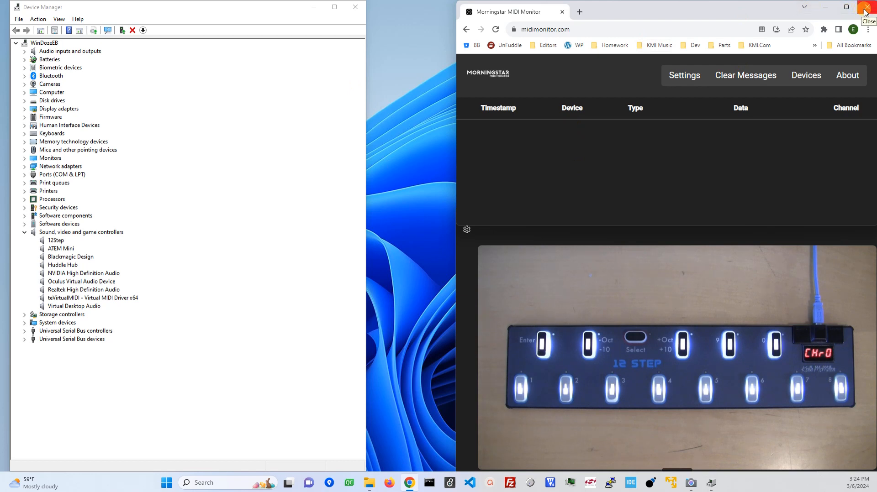
left_click(865, 7)
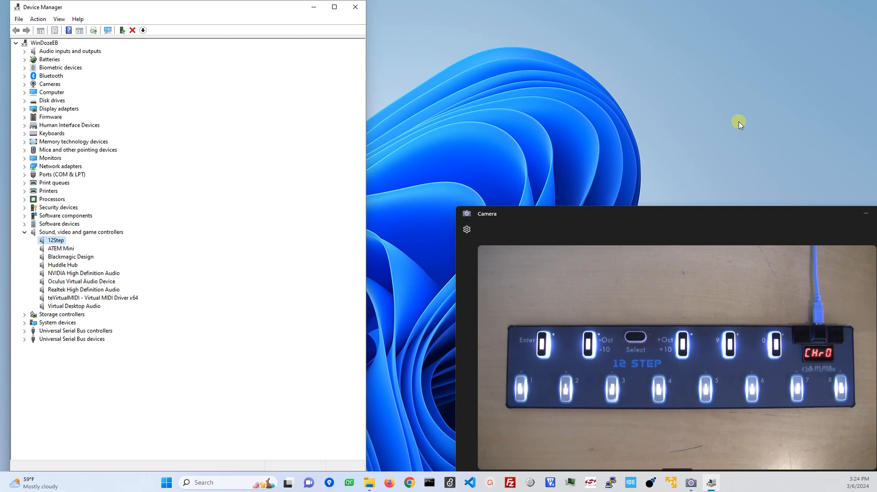
mouse_move(687, 173)
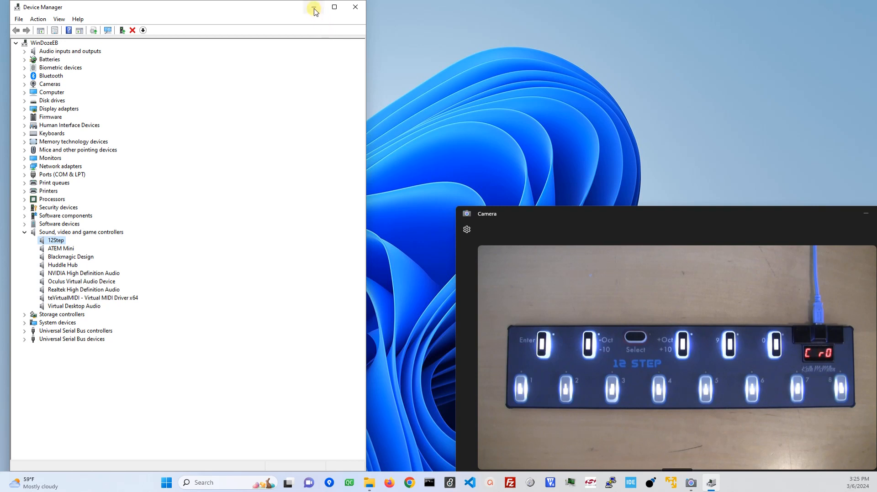
mouse_move(312, 8)
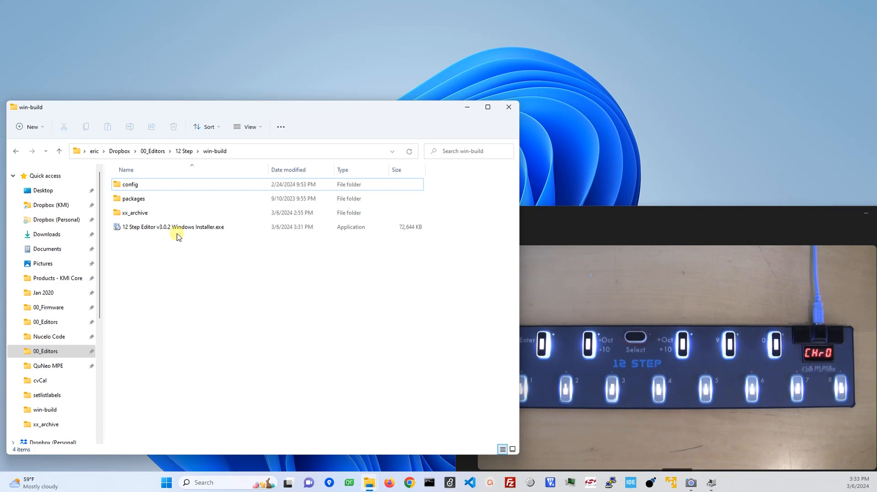
mouse_move(140, 230)
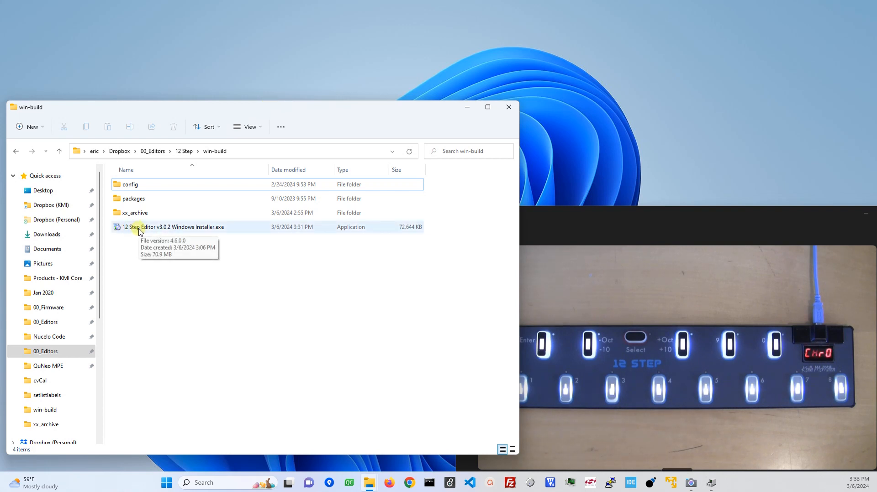
mouse_move(167, 227)
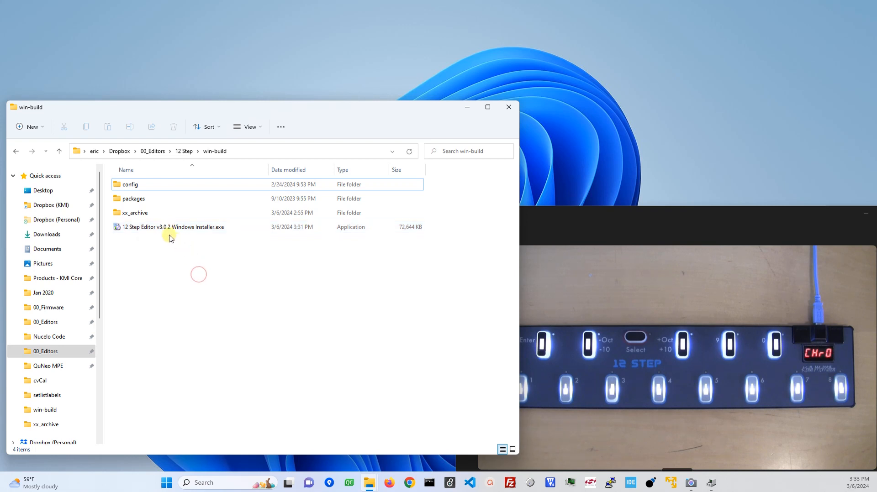
mouse_move(182, 244)
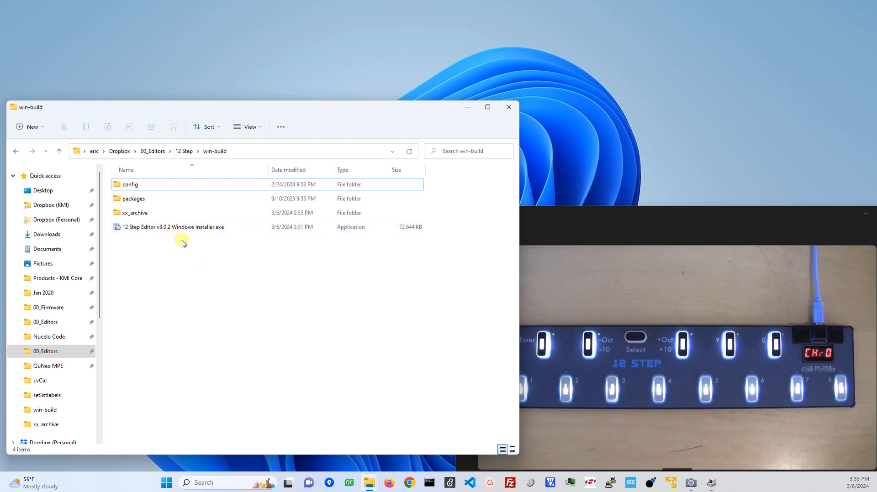
Launch the 12 Step Editor v3.0.2 installer, accepting default installation and shortcut folders
double_click(170, 227)
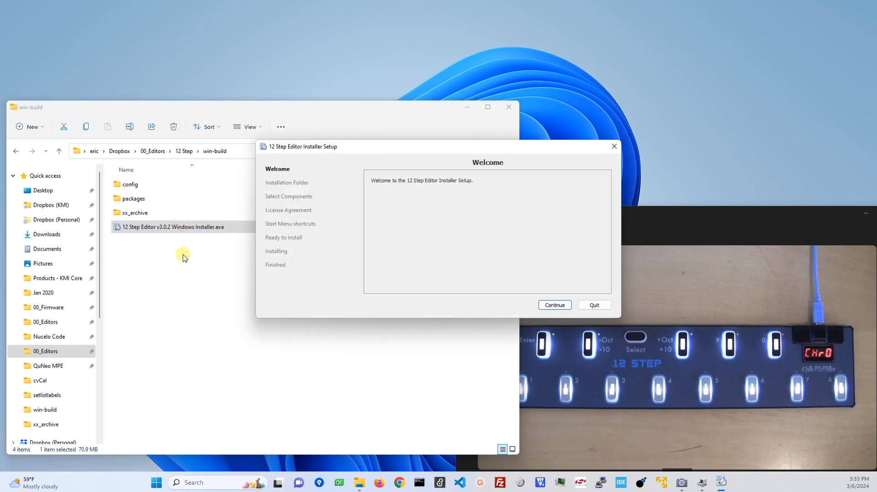
left_click(555, 305)
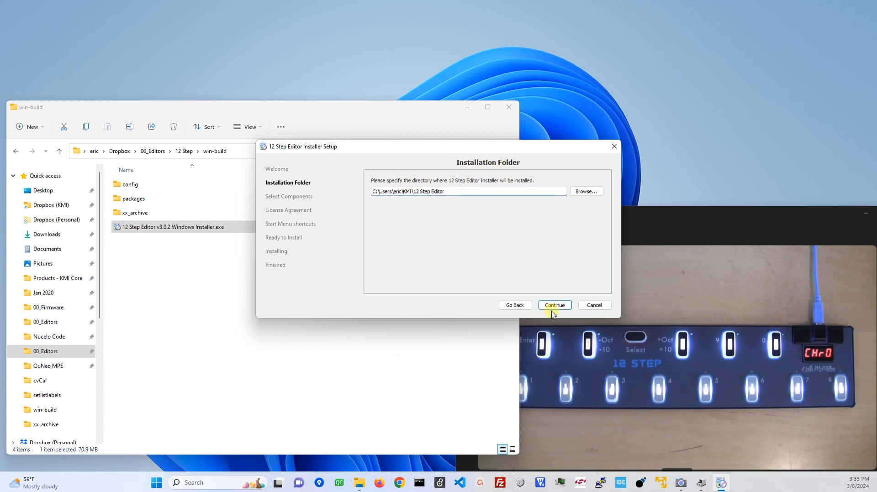
left_click(555, 305)
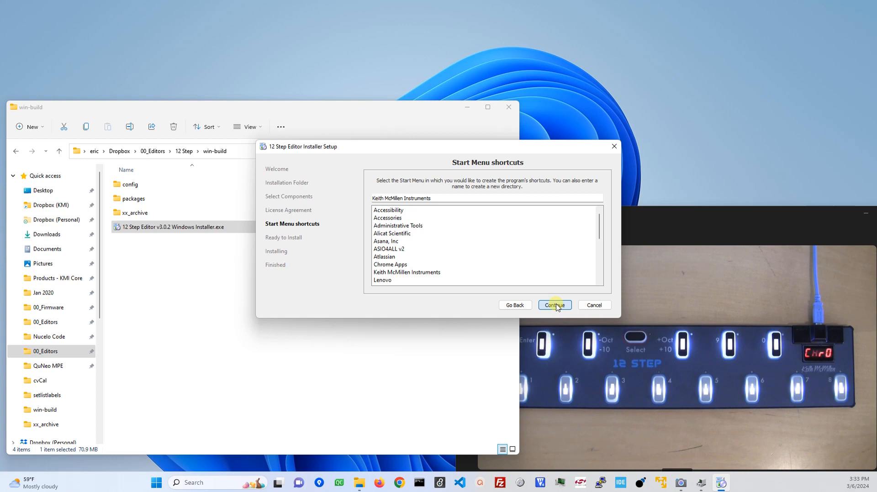
left_click(554, 305)
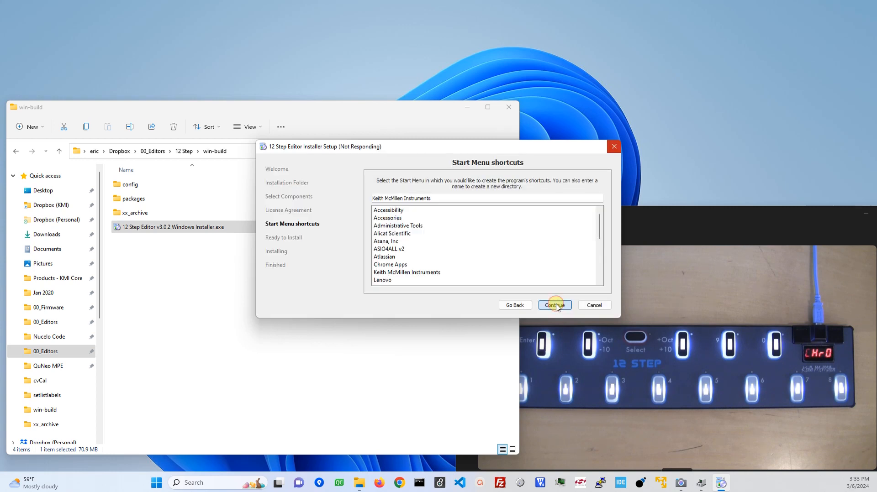
Run the installation with details shown, then close the finished installer
left_click(555, 305)
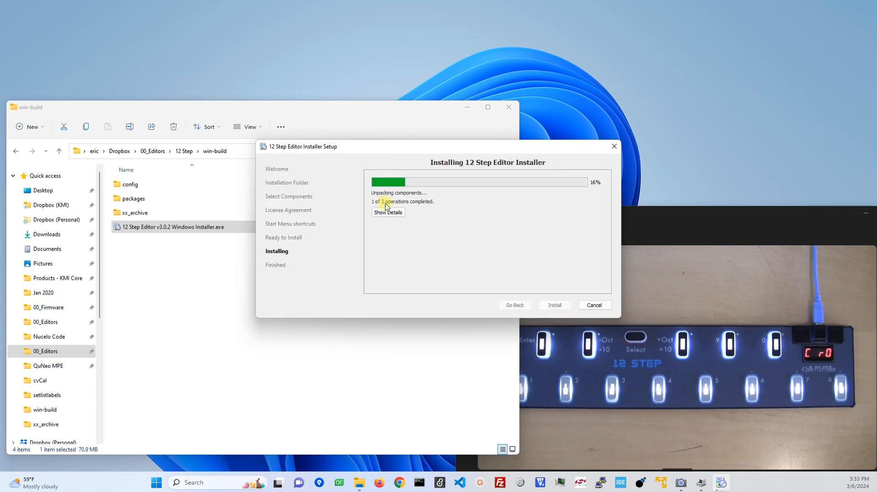
left_click(388, 212)
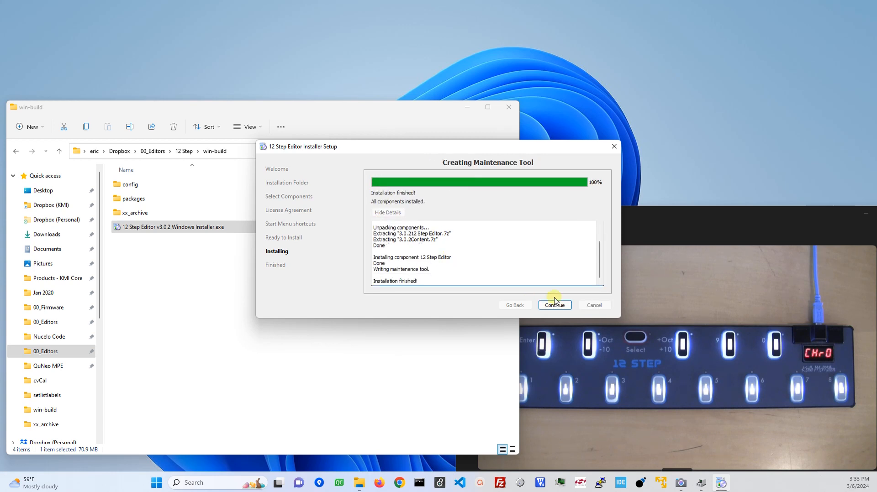
left_click(554, 305)
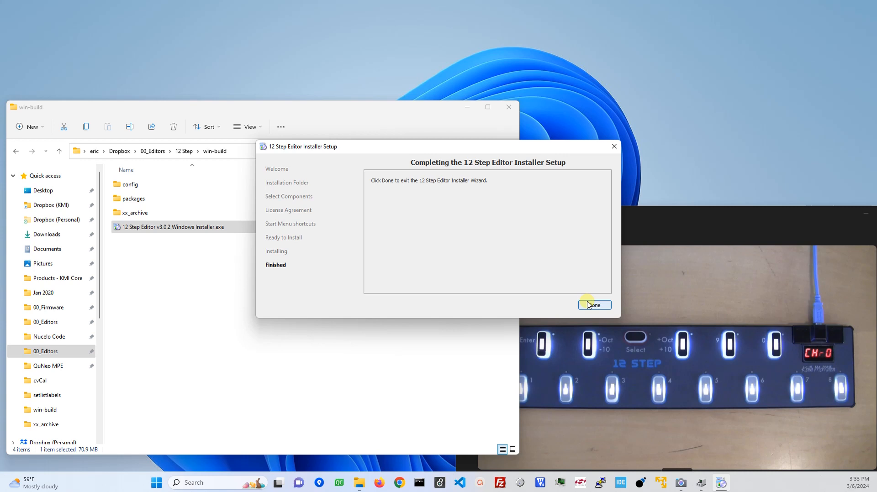
left_click(594, 305)
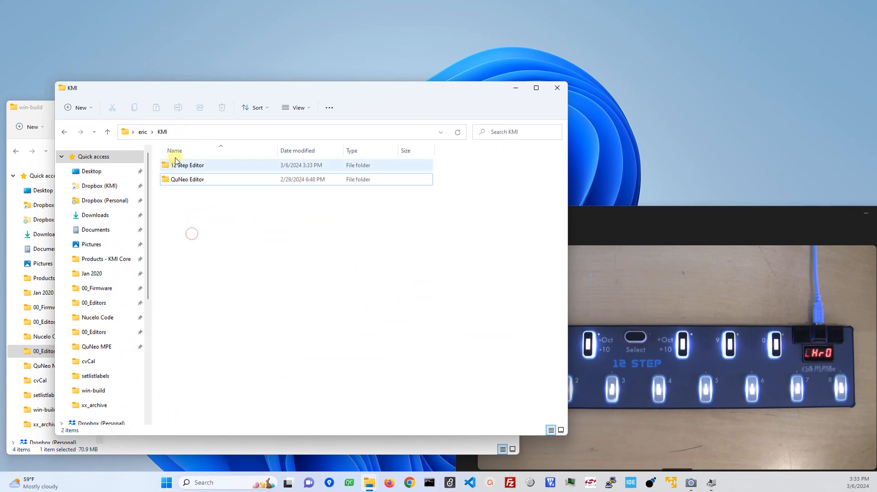
Browse KMI > 12 Step Editor > Content and open the CHANGELOG notes
double_click(185, 165)
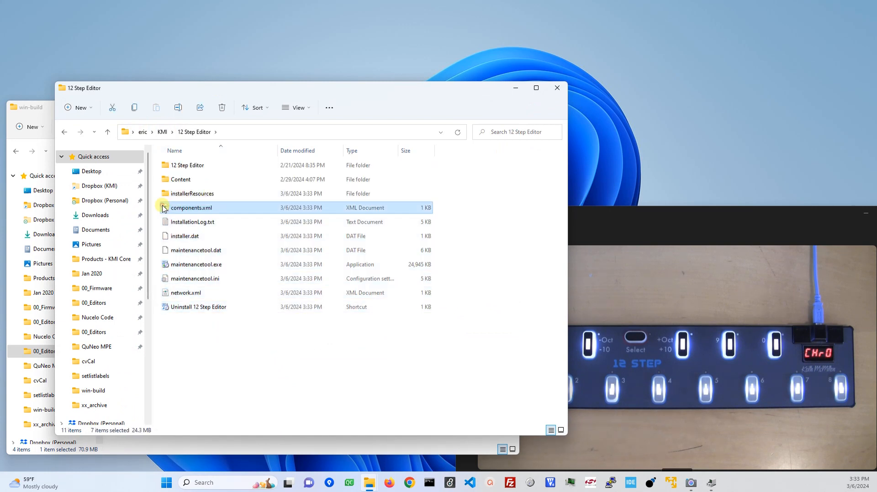
left_click(187, 166)
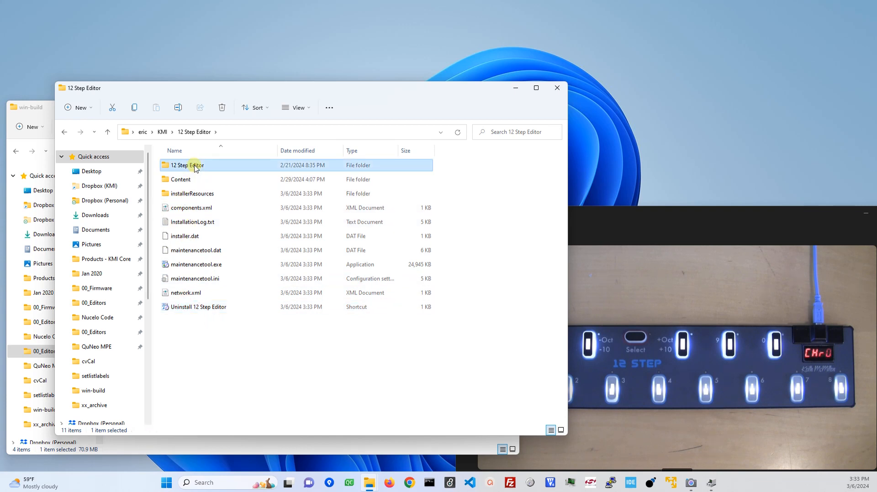
mouse_move(209, 172)
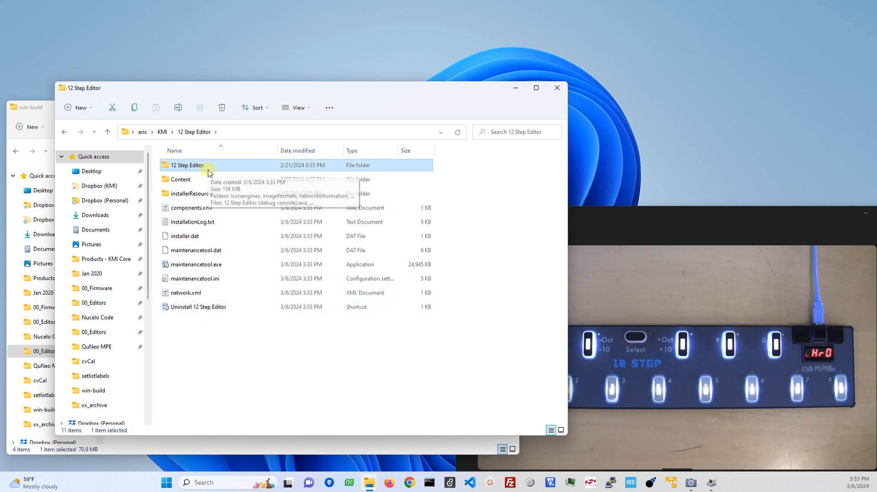
double_click(179, 179)
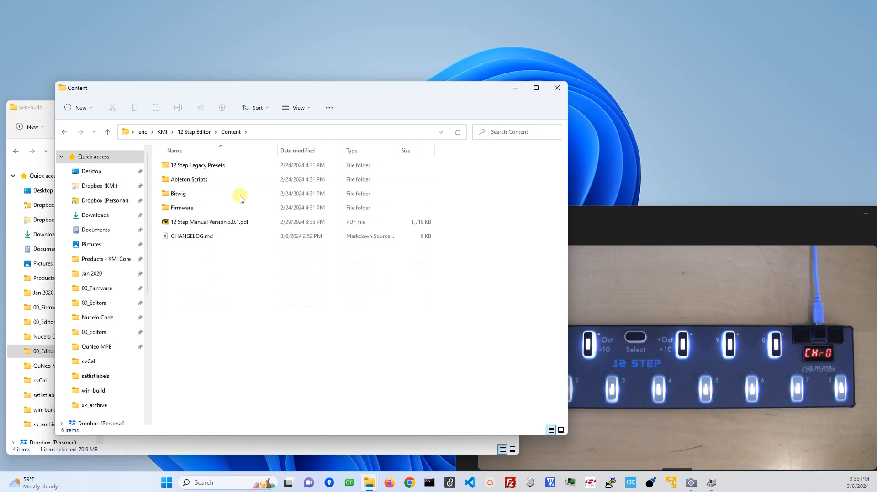
left_click(209, 222)
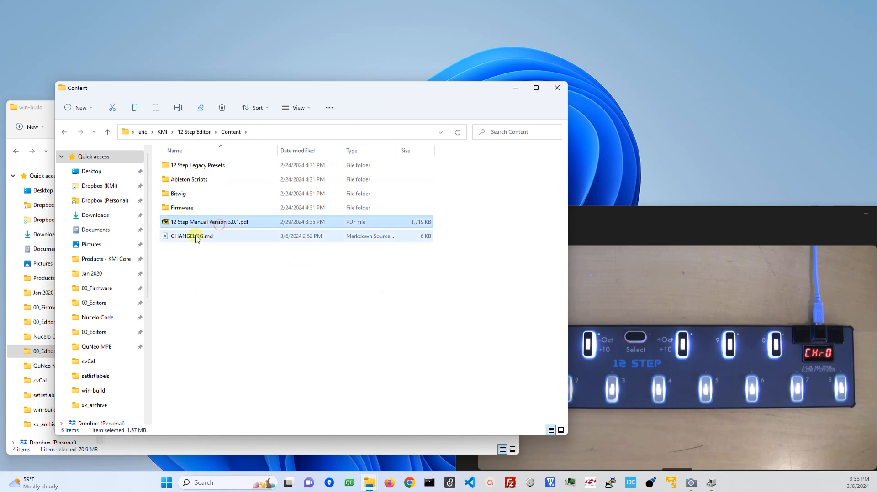
double_click(182, 207)
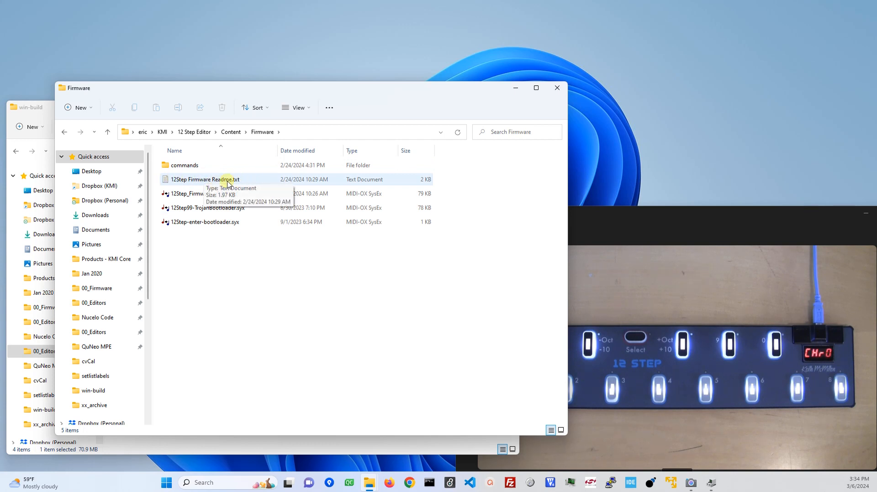
mouse_move(219, 250)
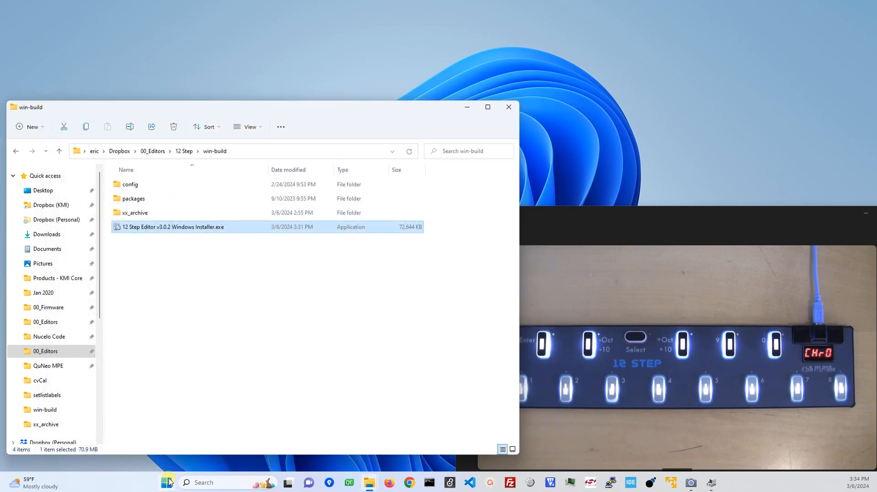
Search the Start menu for "12" and launch 12 Step Editor
left_click(165, 482)
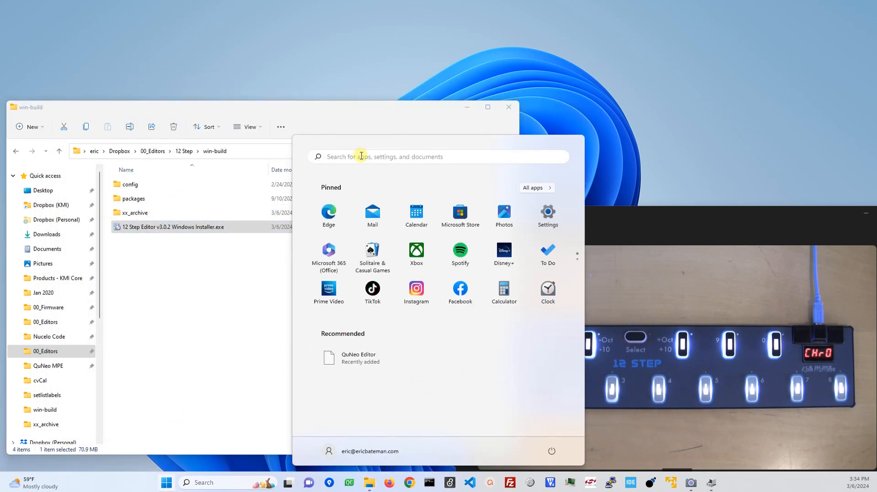
type("12")
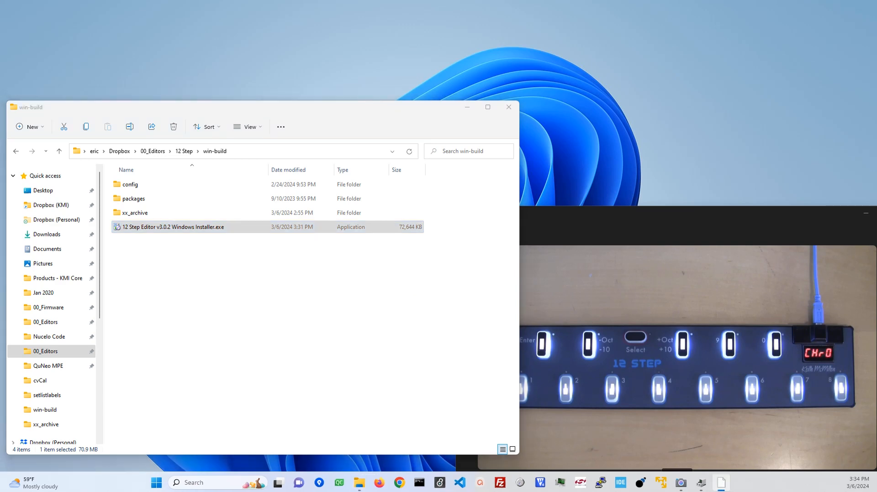
double_click(173, 227)
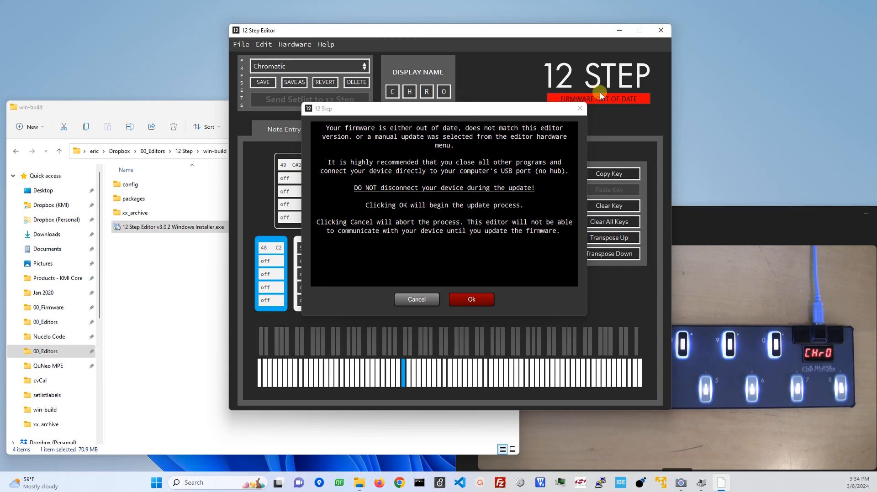
mouse_move(523, 171)
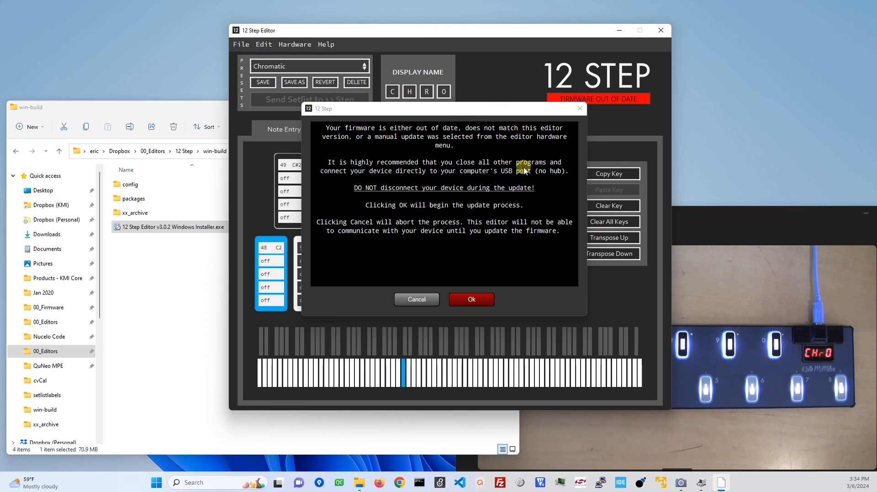
mouse_move(439, 241)
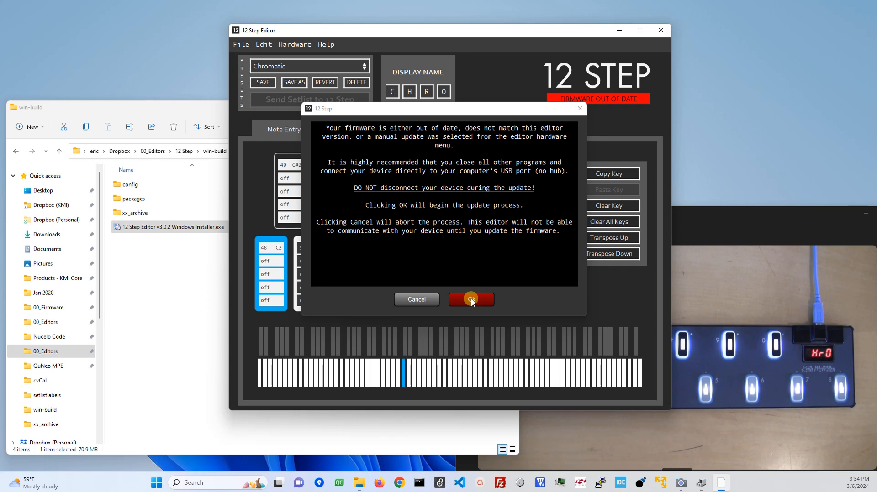
Confirm the 'firmware out of date' warning with Ok to begin updating
left_click(472, 300)
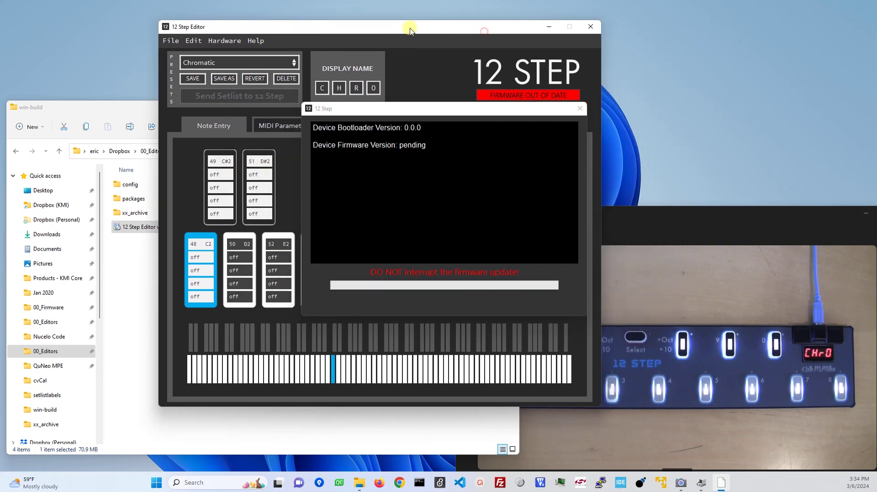
Wait for 'Bootloader installed successfully', then close the updater with Done
left_click_drag(410, 29, 223, 28)
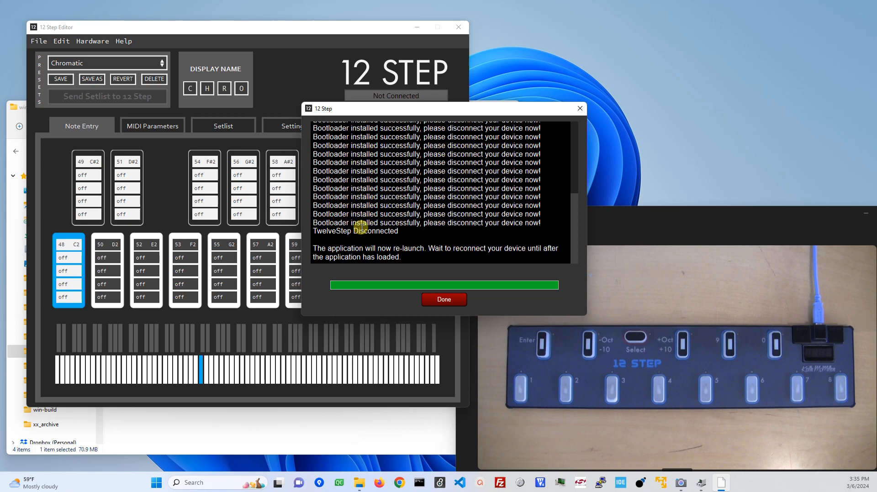
mouse_move(436, 248)
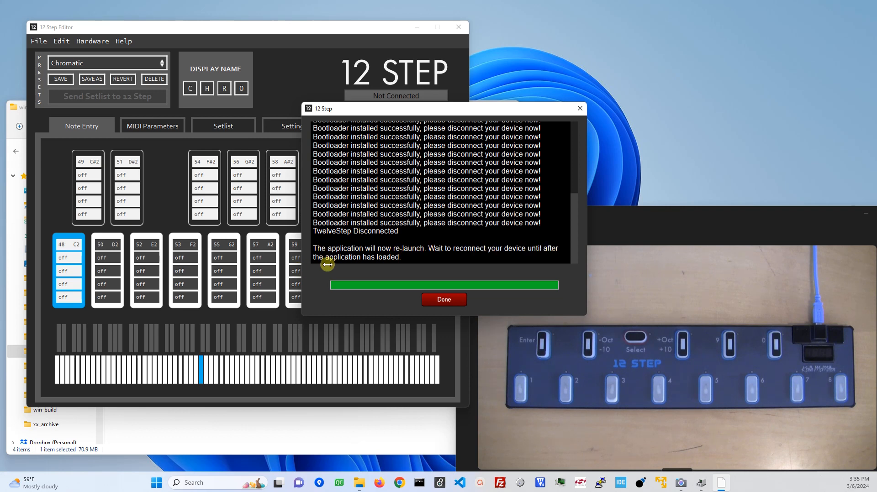
left_click(444, 299)
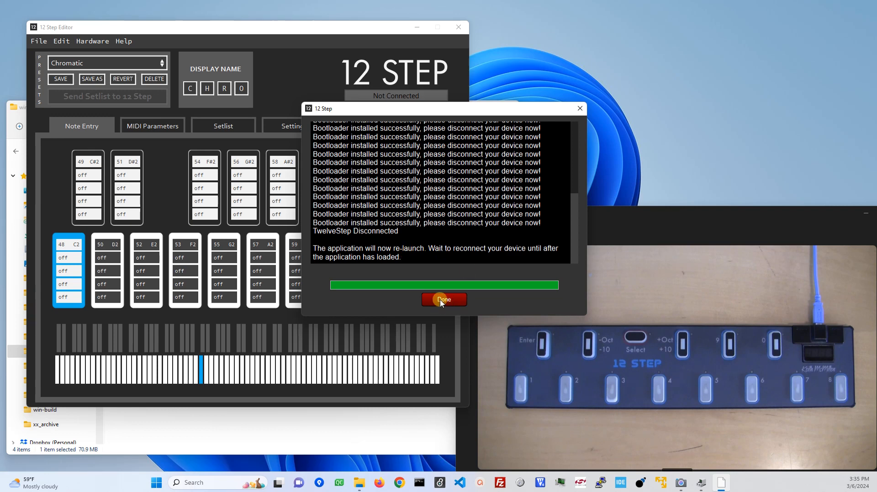
left_click(444, 299)
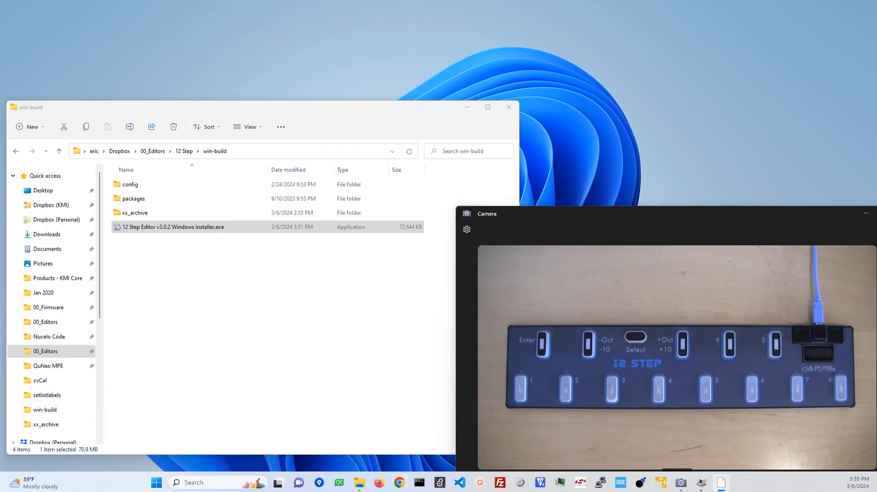
Relaunch 12 Step Editor and accept the bootloader-mode prompt to attempt a firmware update
double_click(169, 227)
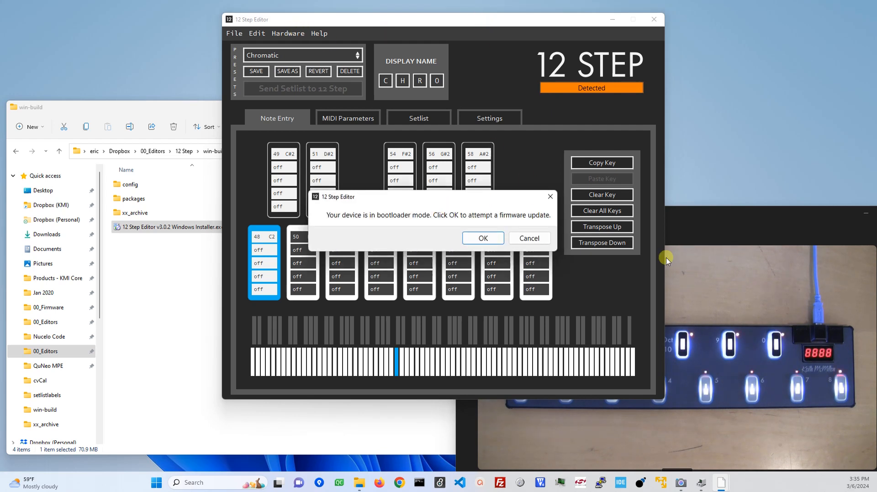
mouse_move(757, 315)
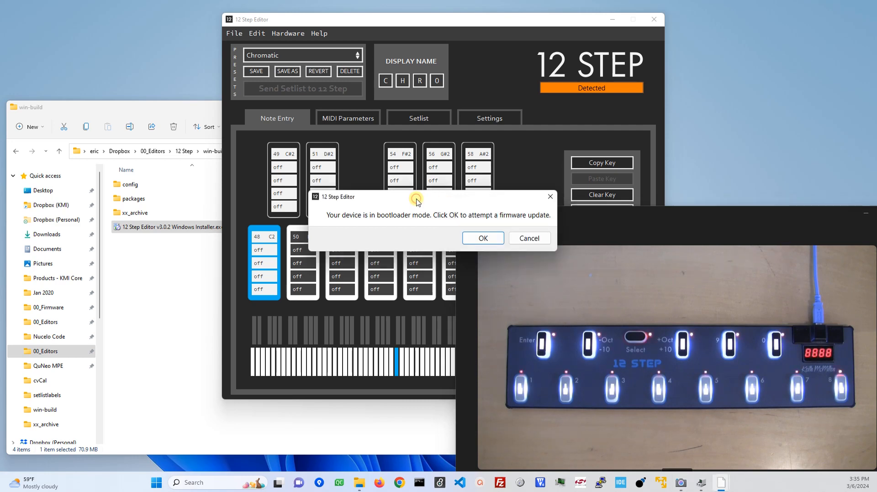
left_click(482, 239)
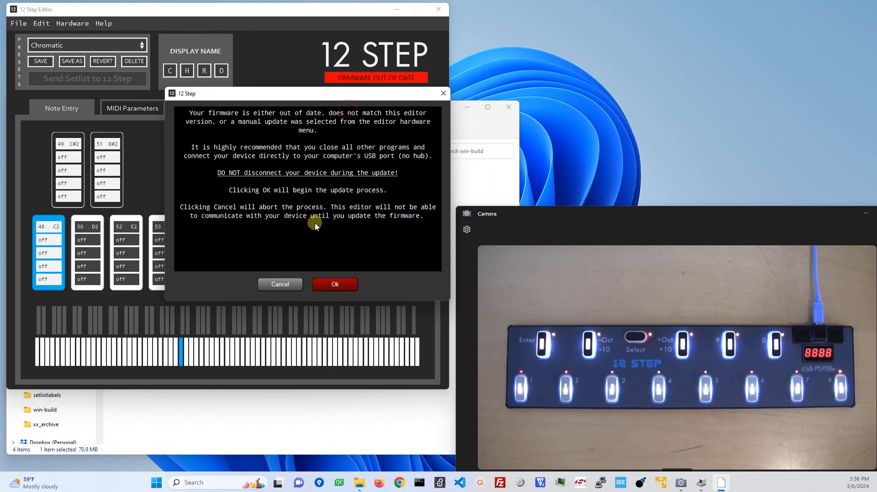
Update the controller firmware to 1.0.2 and close the updater once it succeeds
left_click(335, 285)
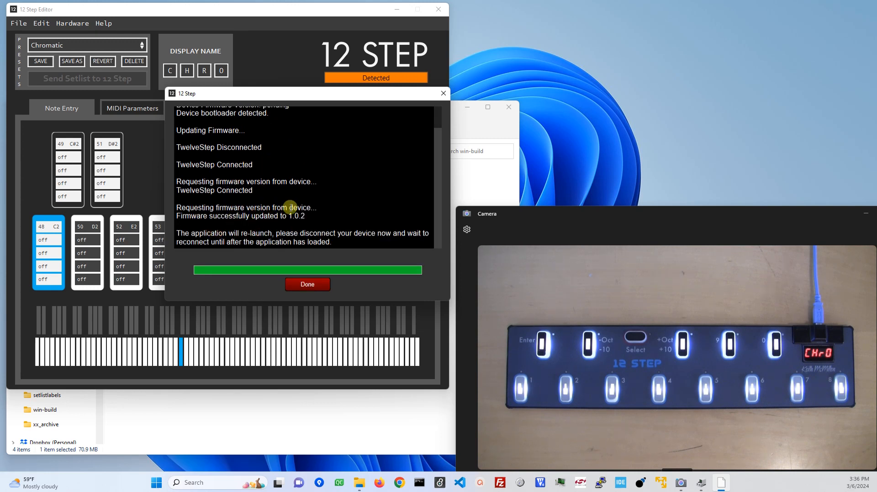
mouse_move(216, 215)
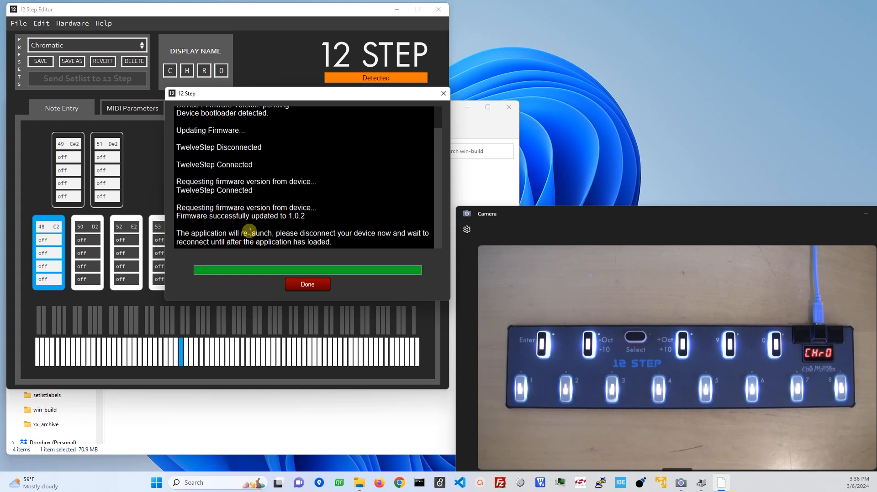
mouse_move(315, 230)
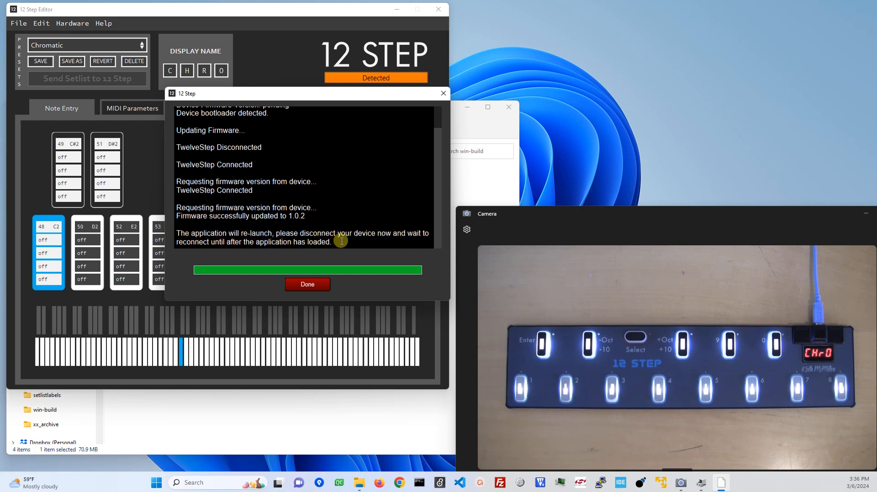
mouse_move(347, 222)
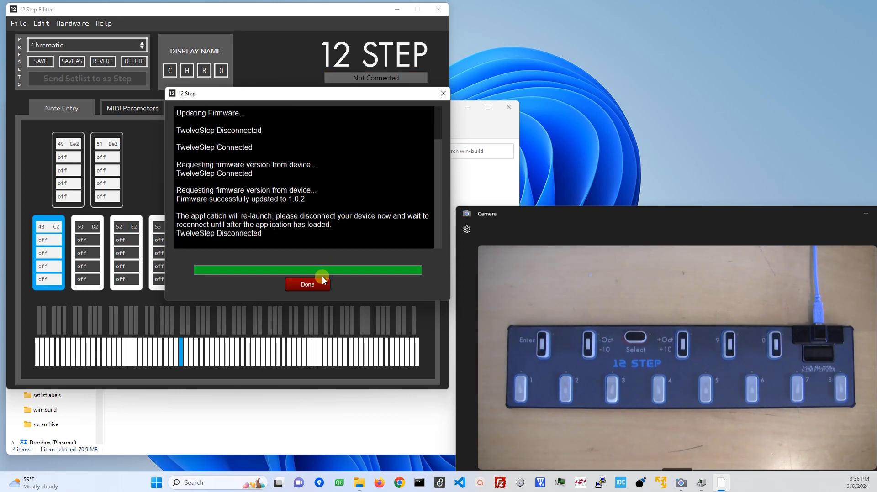
left_click(308, 284)
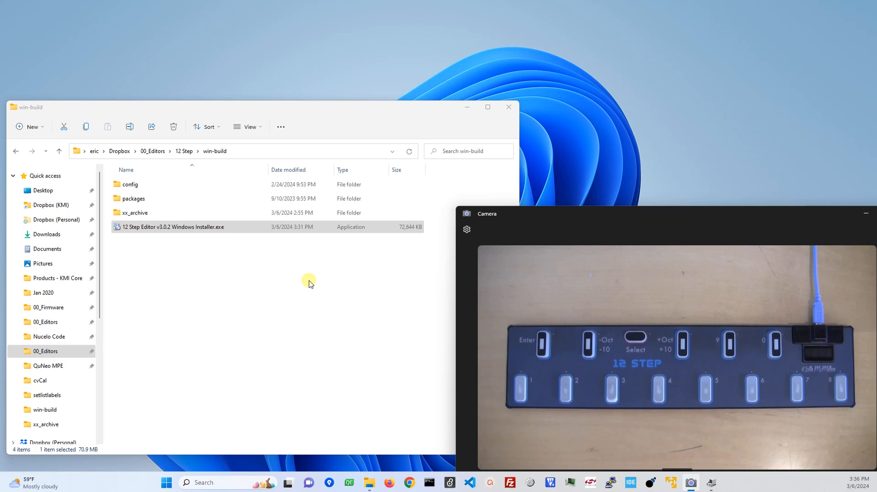
Bring up the relaunched editor and verify About shows application and device firmware 1.0.2
double_click(172, 227)
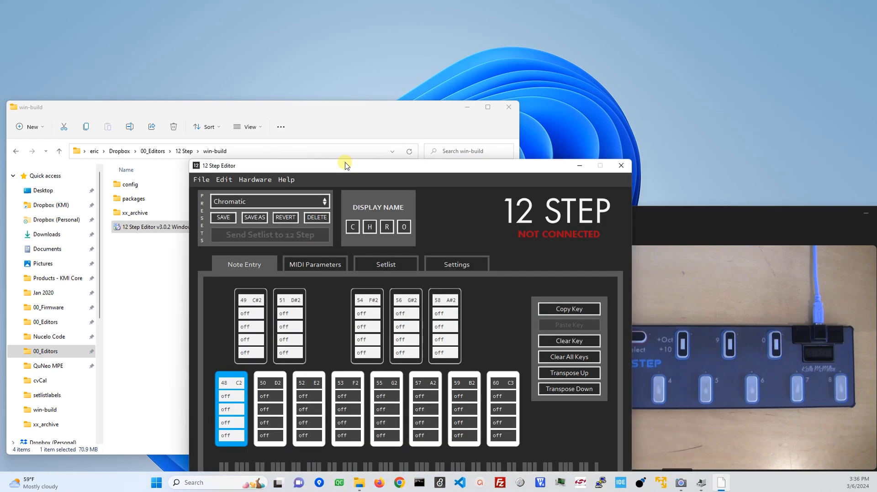
left_click_drag(346, 165, 346, 35)
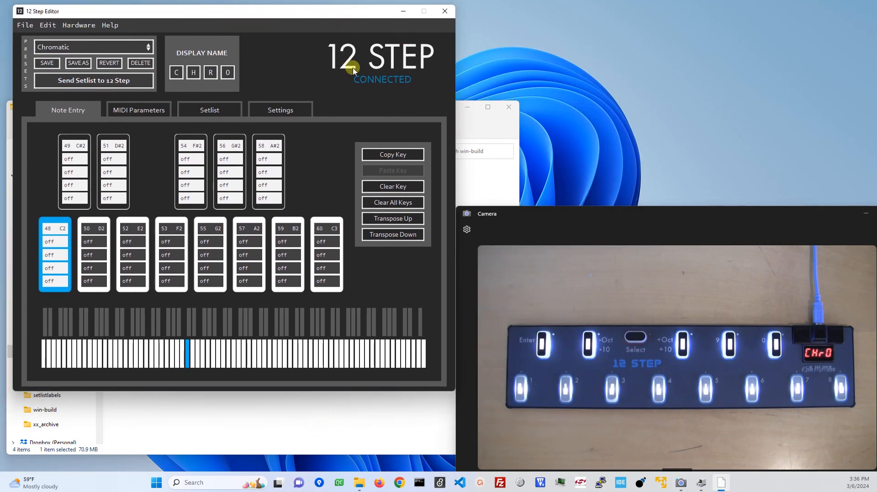
mouse_move(110, 25)
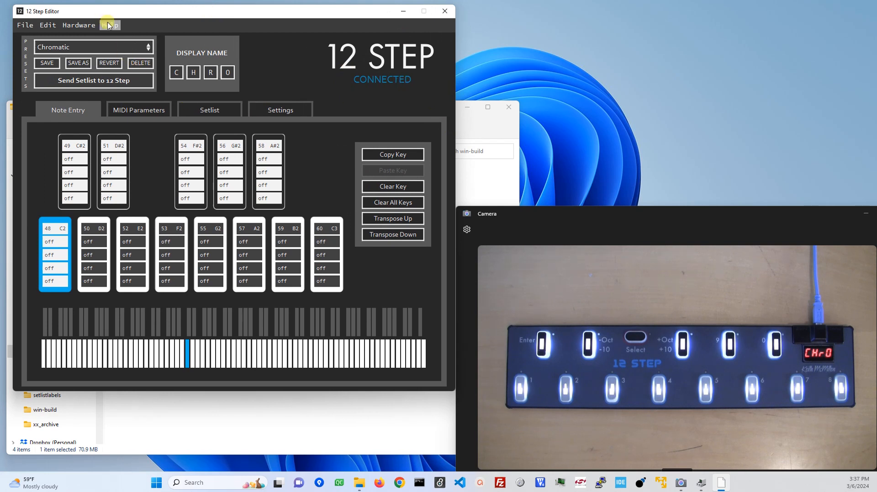
left_click(110, 25)
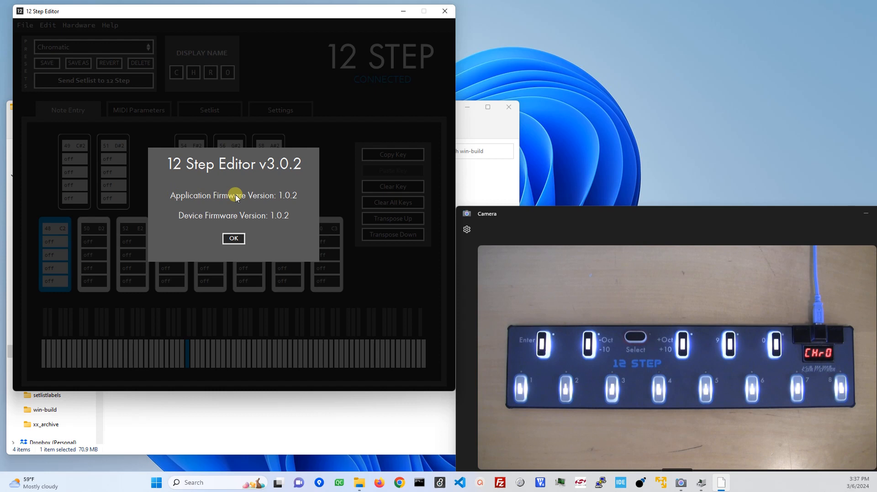
mouse_move(207, 219)
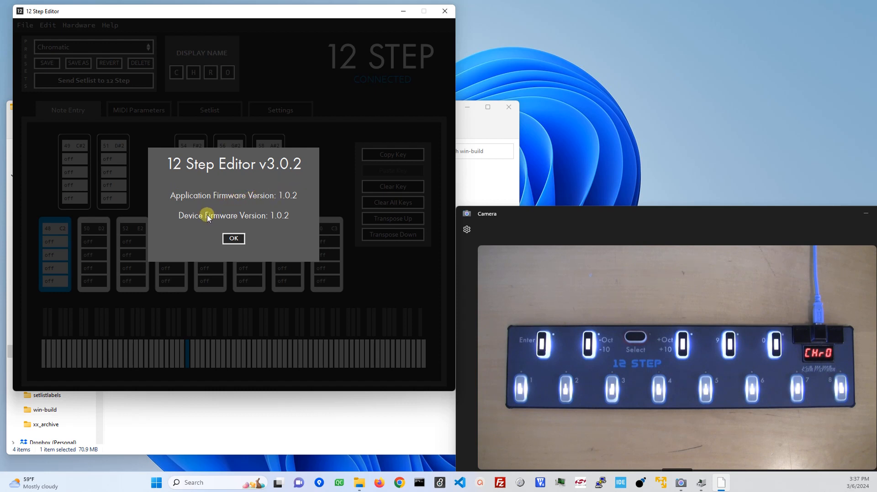
mouse_move(292, 220)
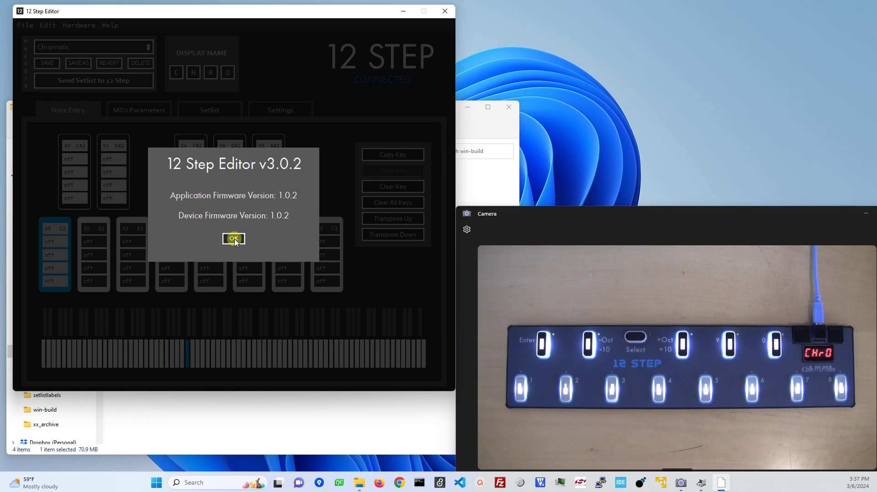
mouse_move(234, 239)
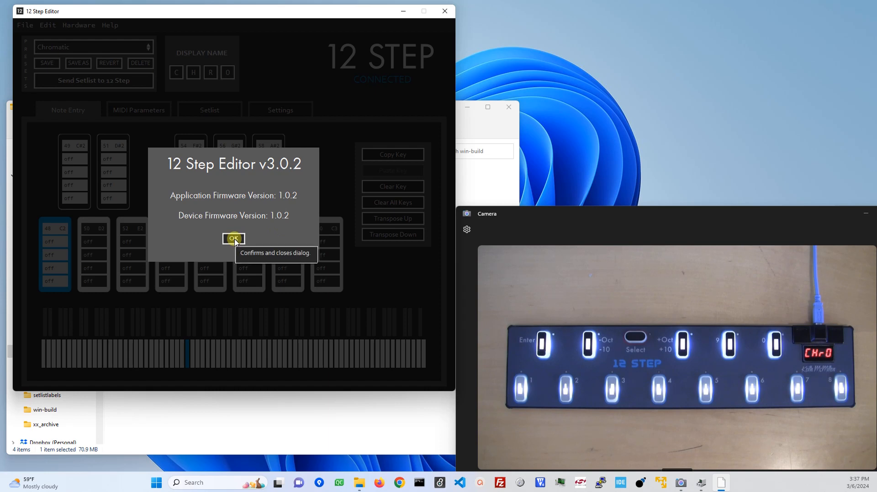
left_click(233, 238)
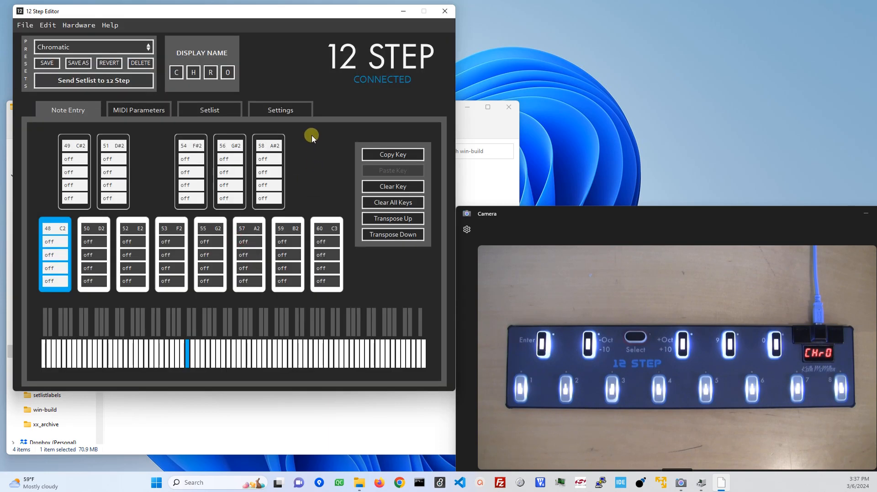
Browse the controller's global Settings and the preset's MIDI Parameters
left_click(280, 109)
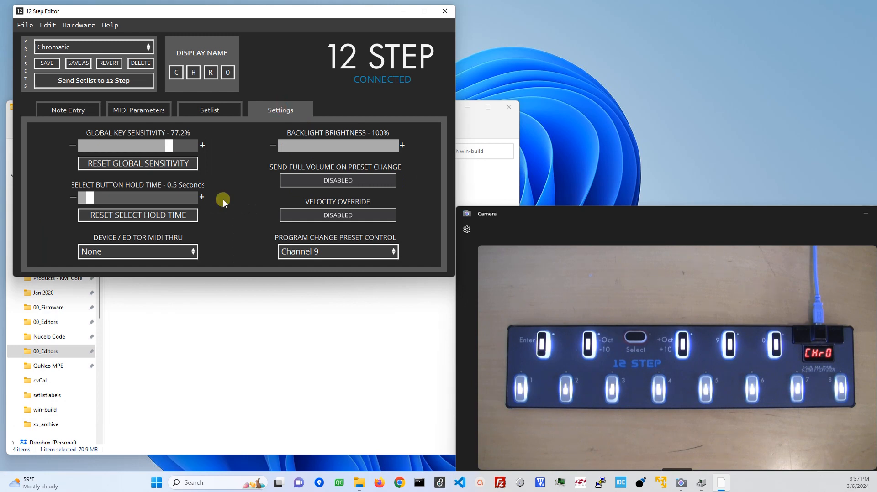
mouse_move(280, 229)
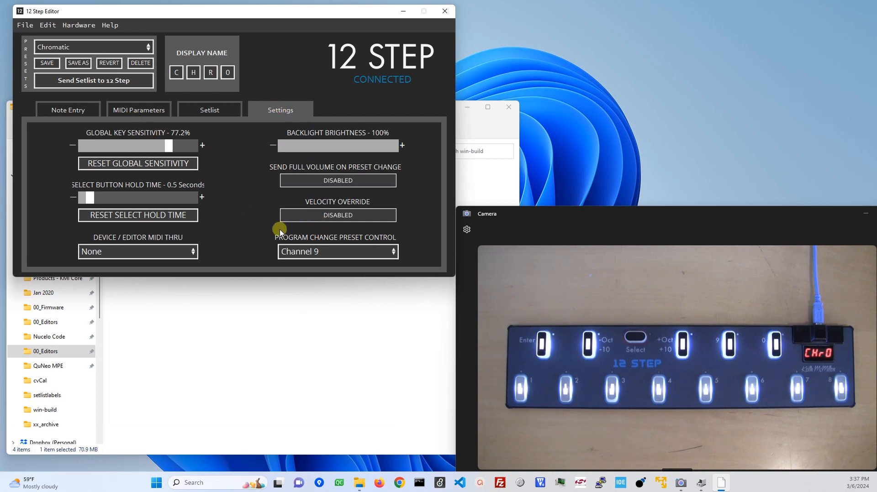
left_click(338, 251)
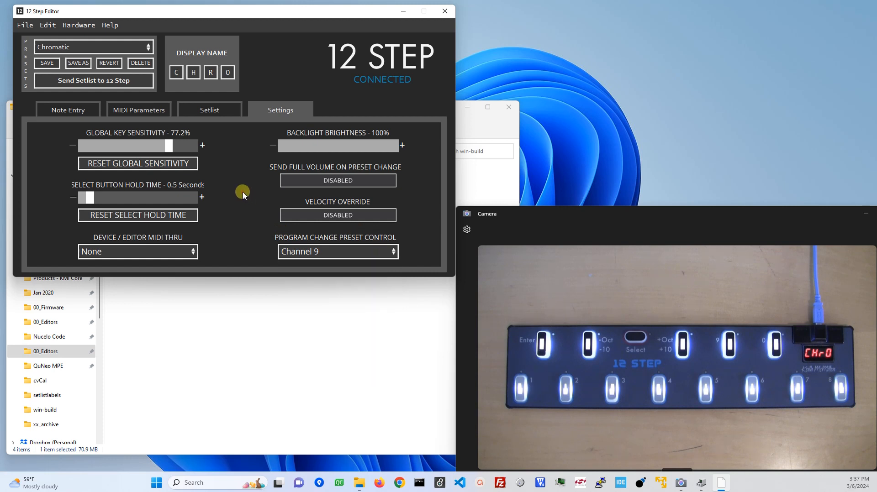
left_click(139, 110)
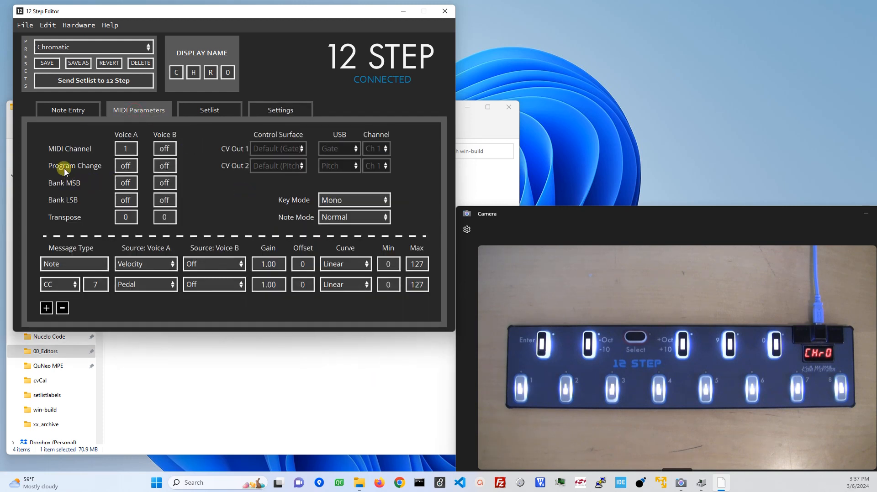
mouse_move(72, 183)
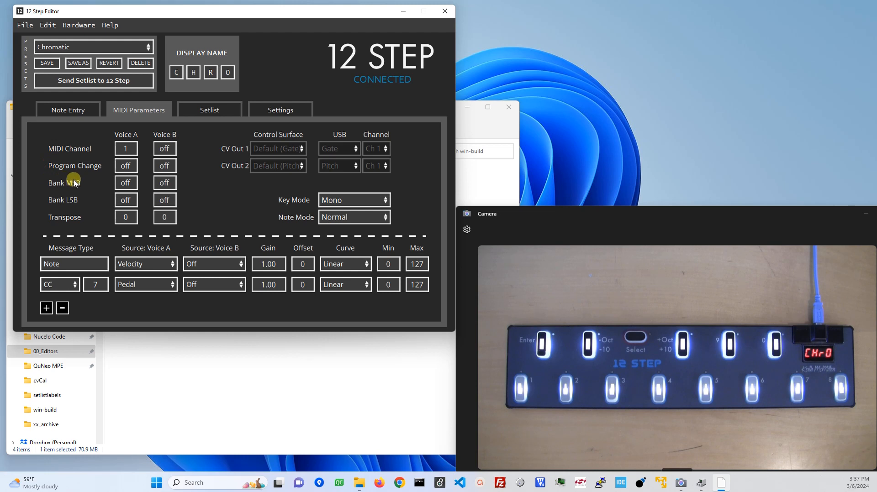
mouse_move(114, 205)
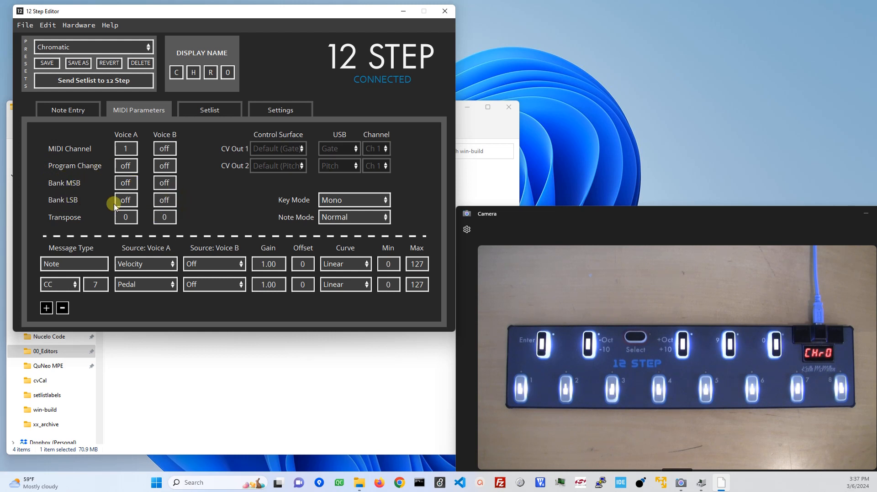
mouse_move(352, 196)
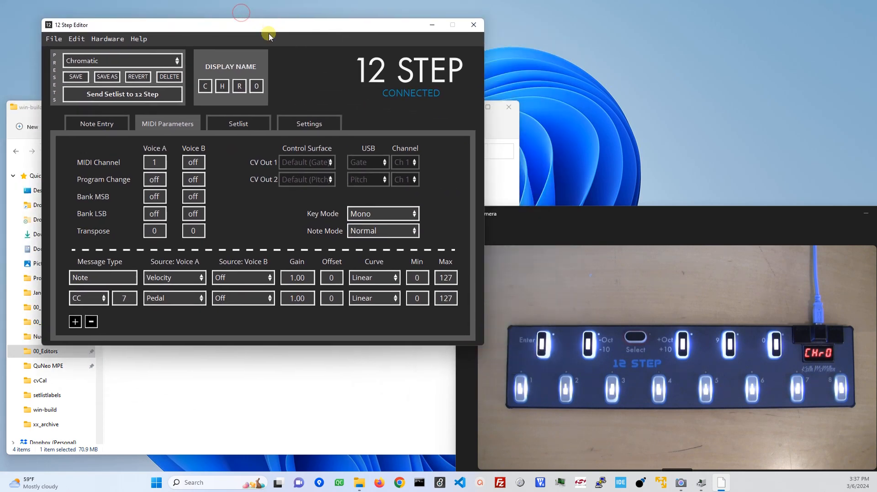
Review the factory preset setlist and per-key note entry, ending on the setlist
left_click(238, 123)
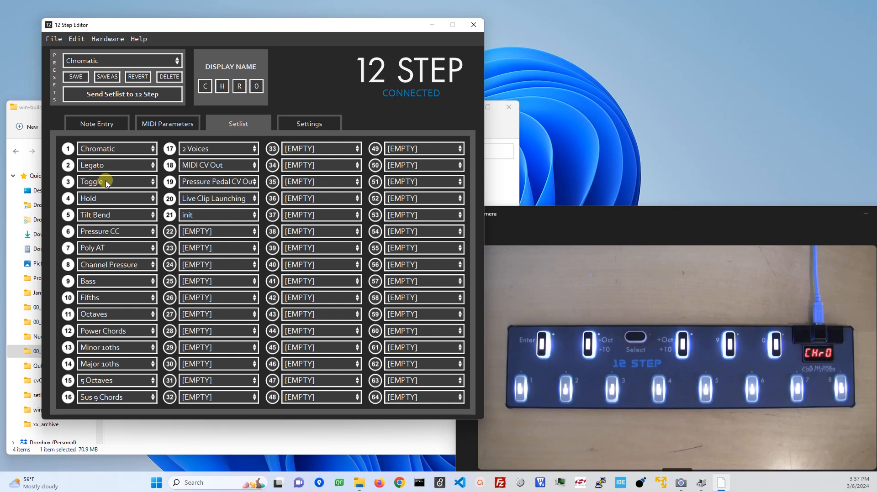
left_click(96, 123)
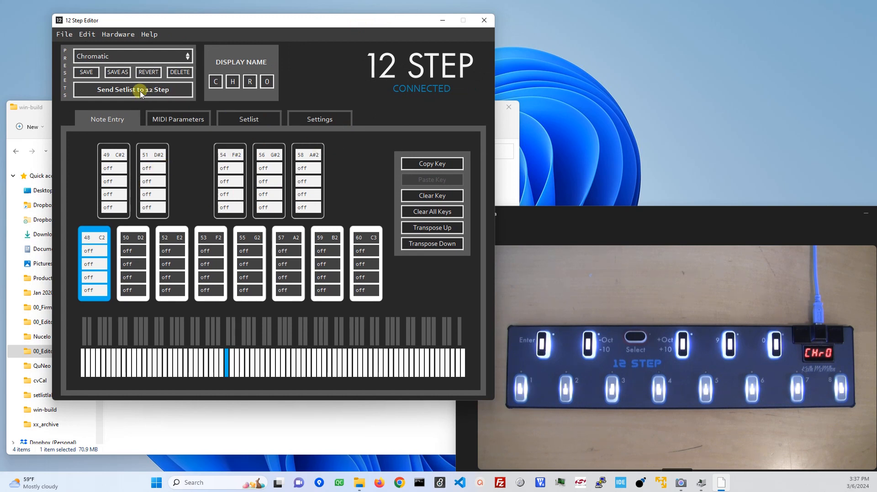
left_click(132, 57)
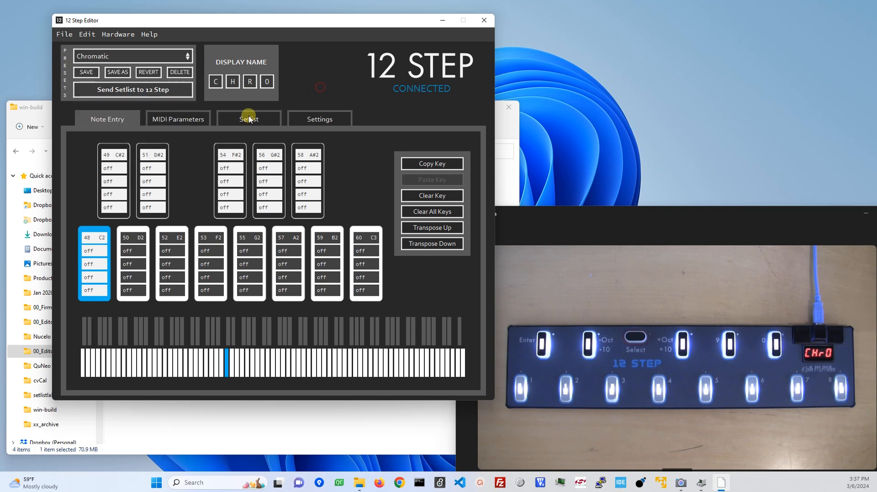
left_click(248, 118)
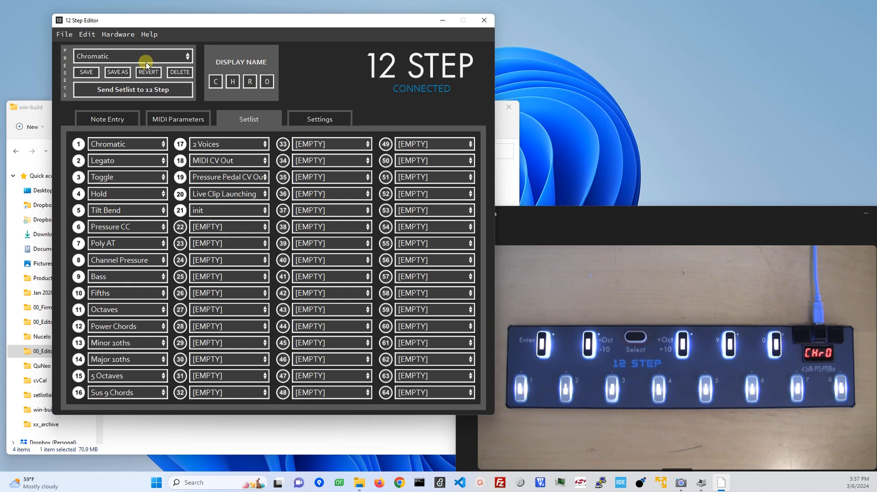
mouse_move(180, 22)
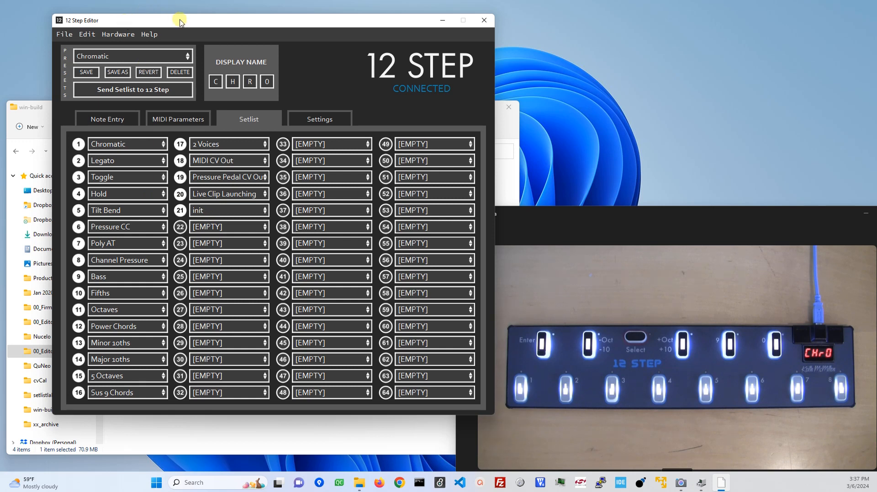
left_click_drag(179, 20, 175, 19)
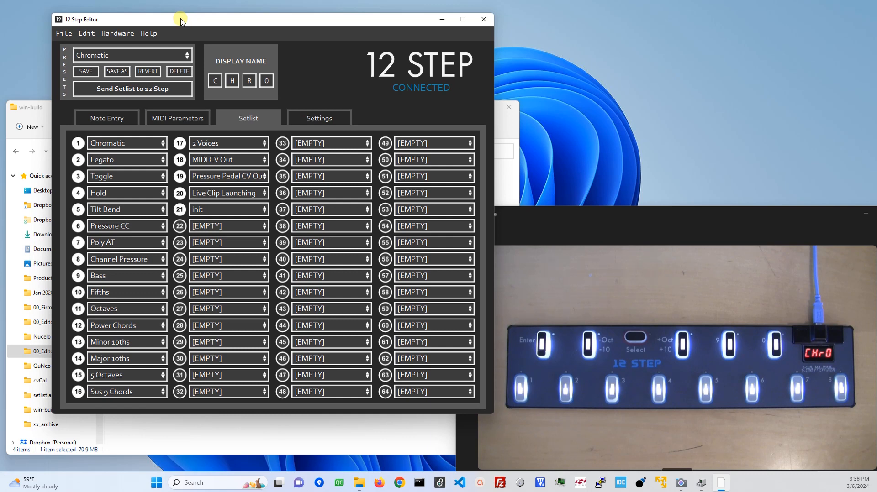
mouse_move(187, 21)
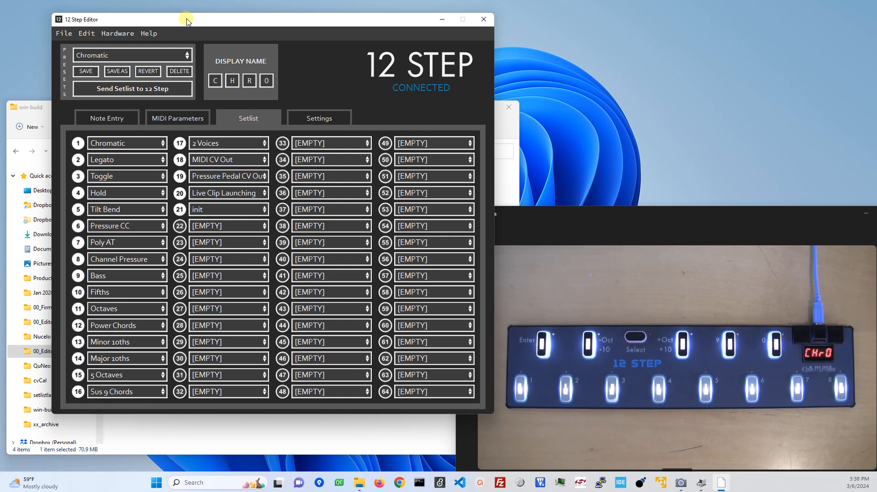